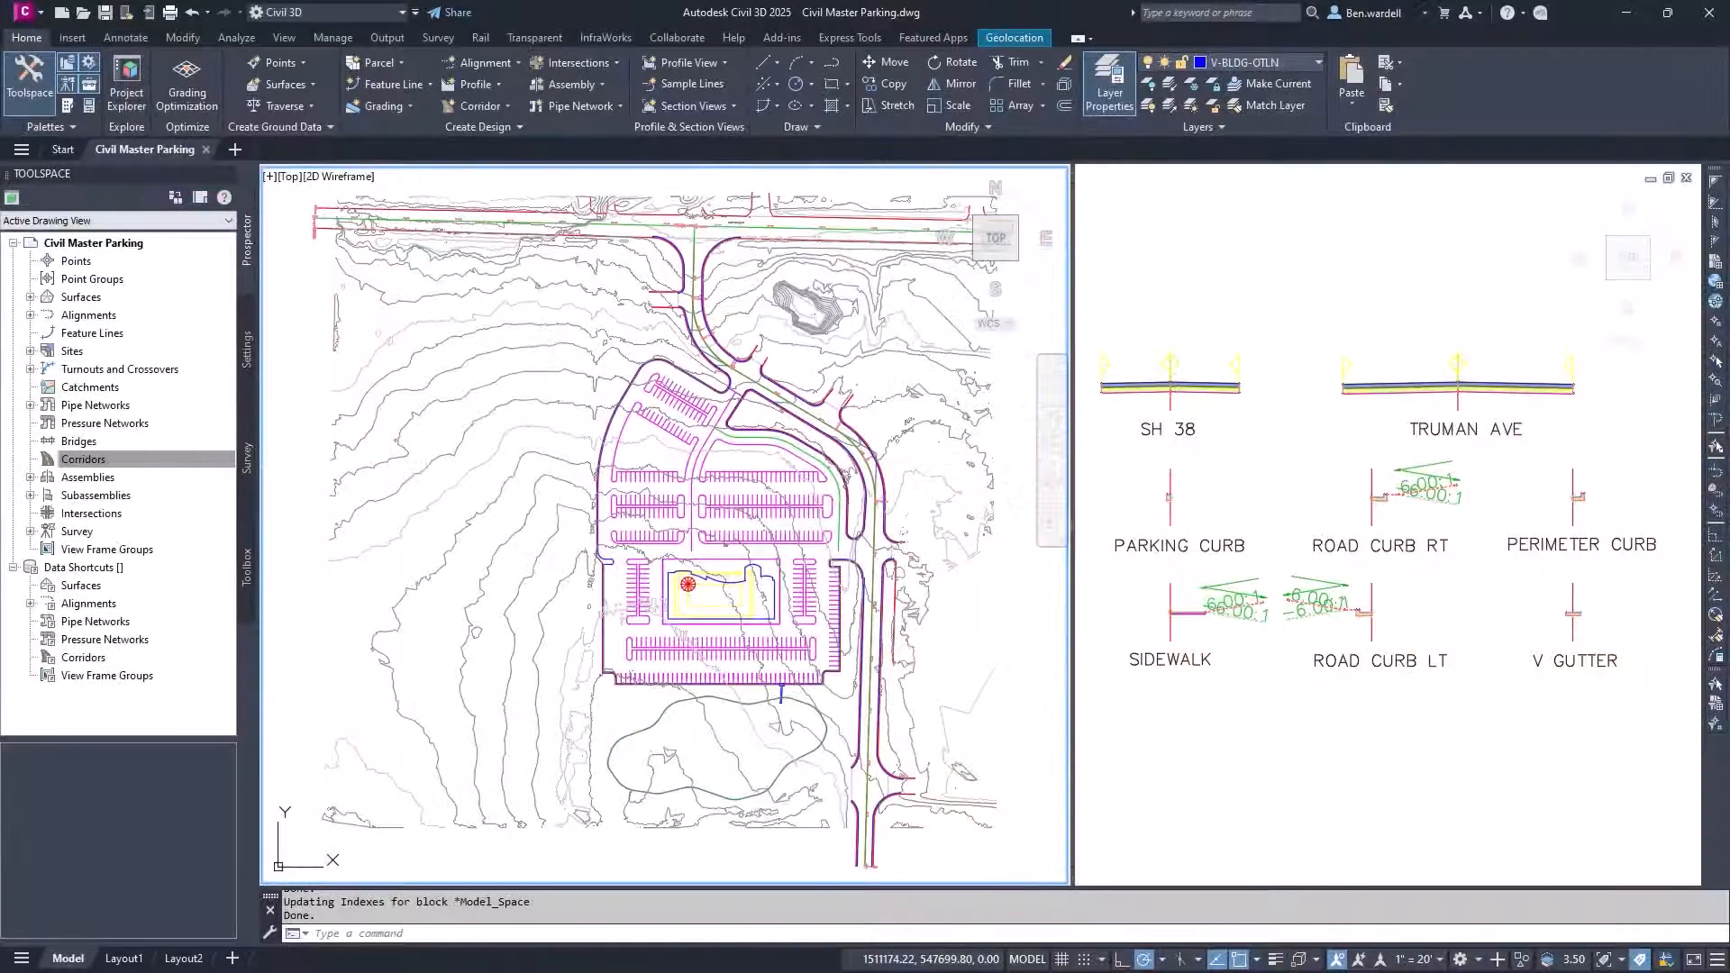
- Start a new corridor named Road & Parking Area from the Corridor dropdown
{"action": "left_click", "coordinate": [478, 106]}
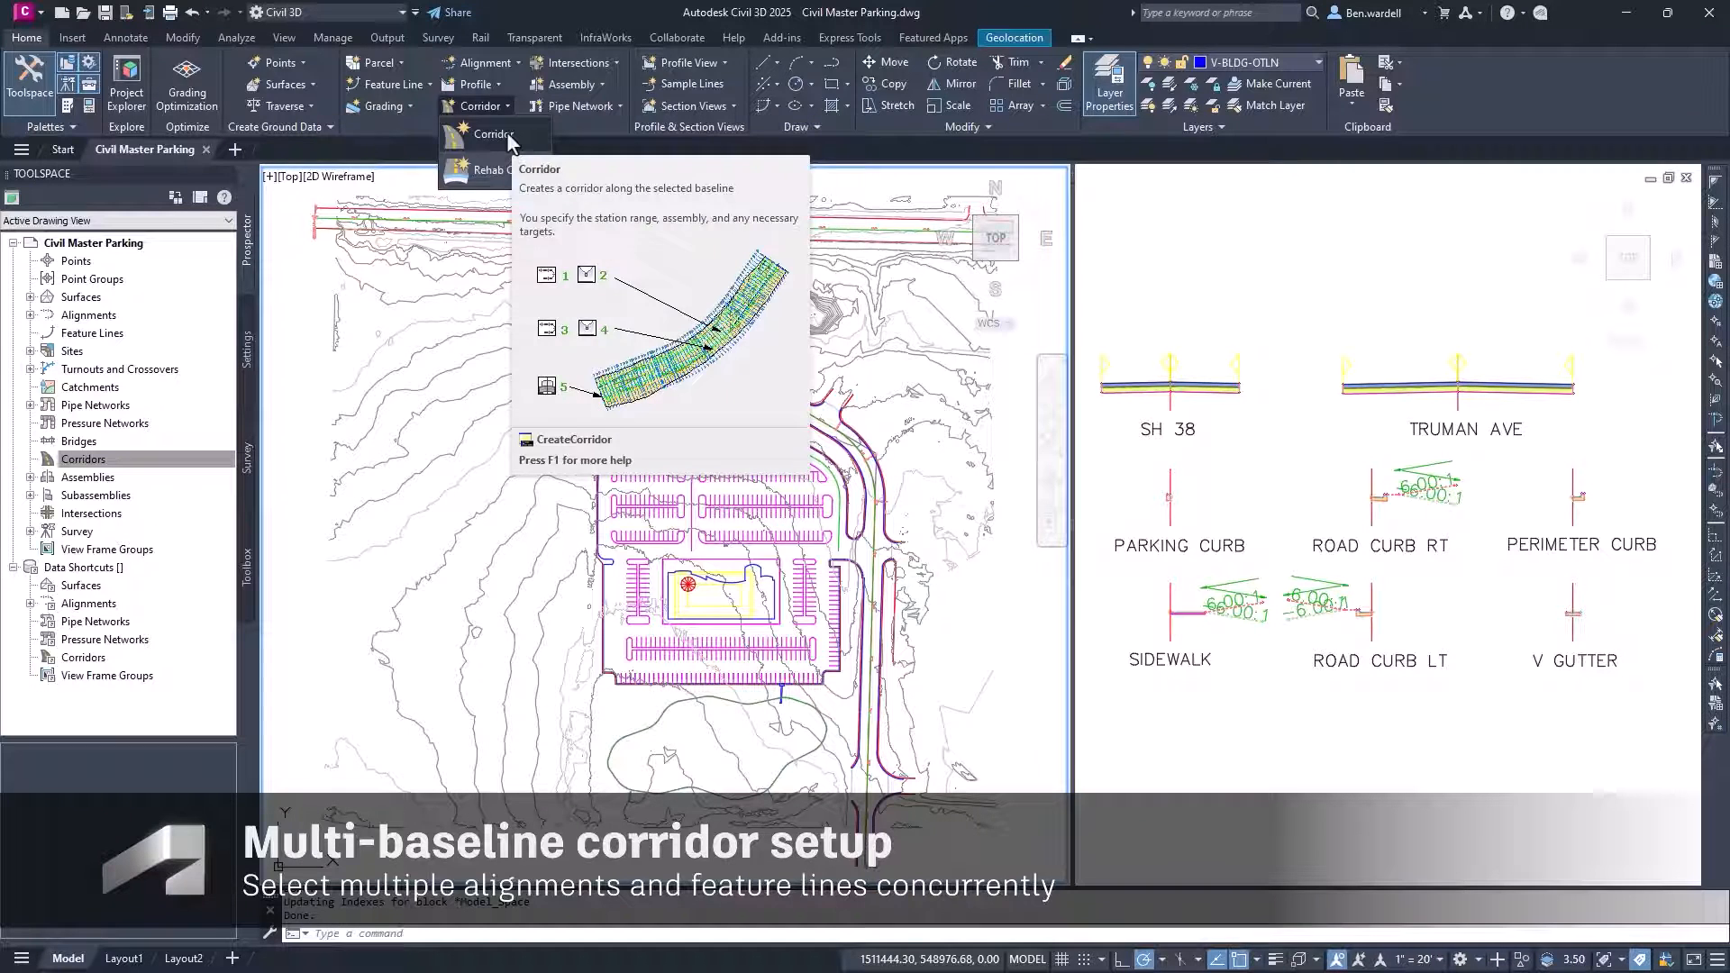
{"action": "left_click", "coordinate": [495, 134]}
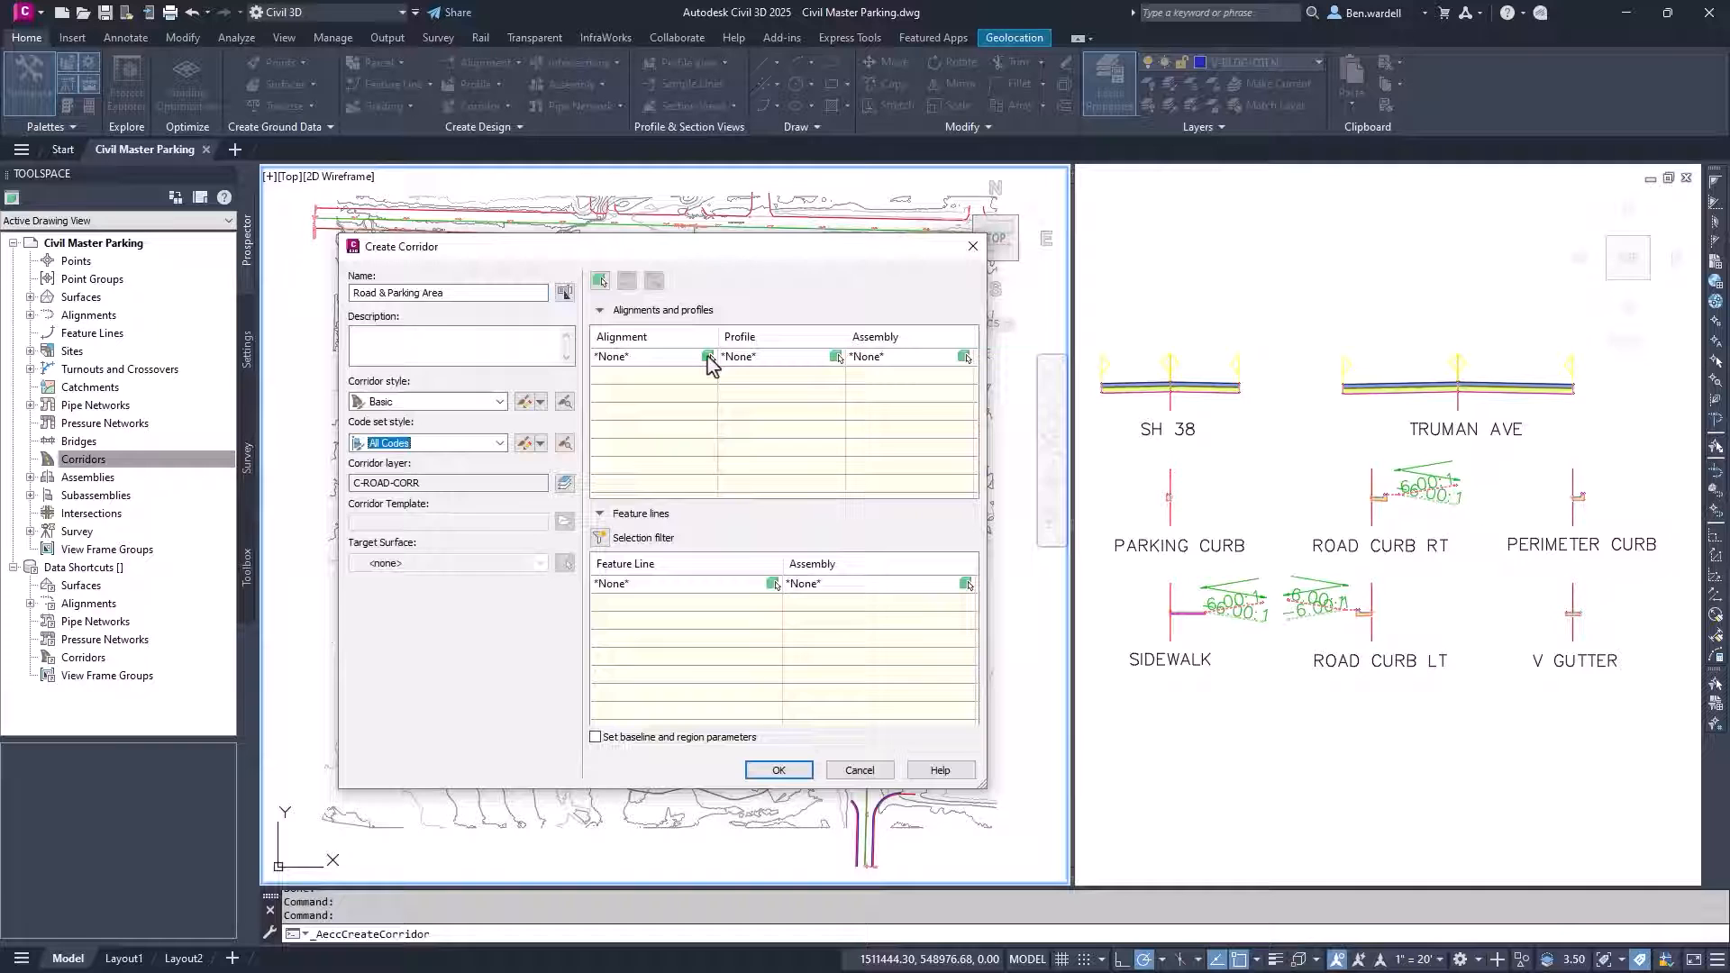
- Pick the SH 38 and Truman Ave baselines, using the PROP_SH 38 profile for SH 38
{"action": "left_click", "coordinate": [778, 769]}
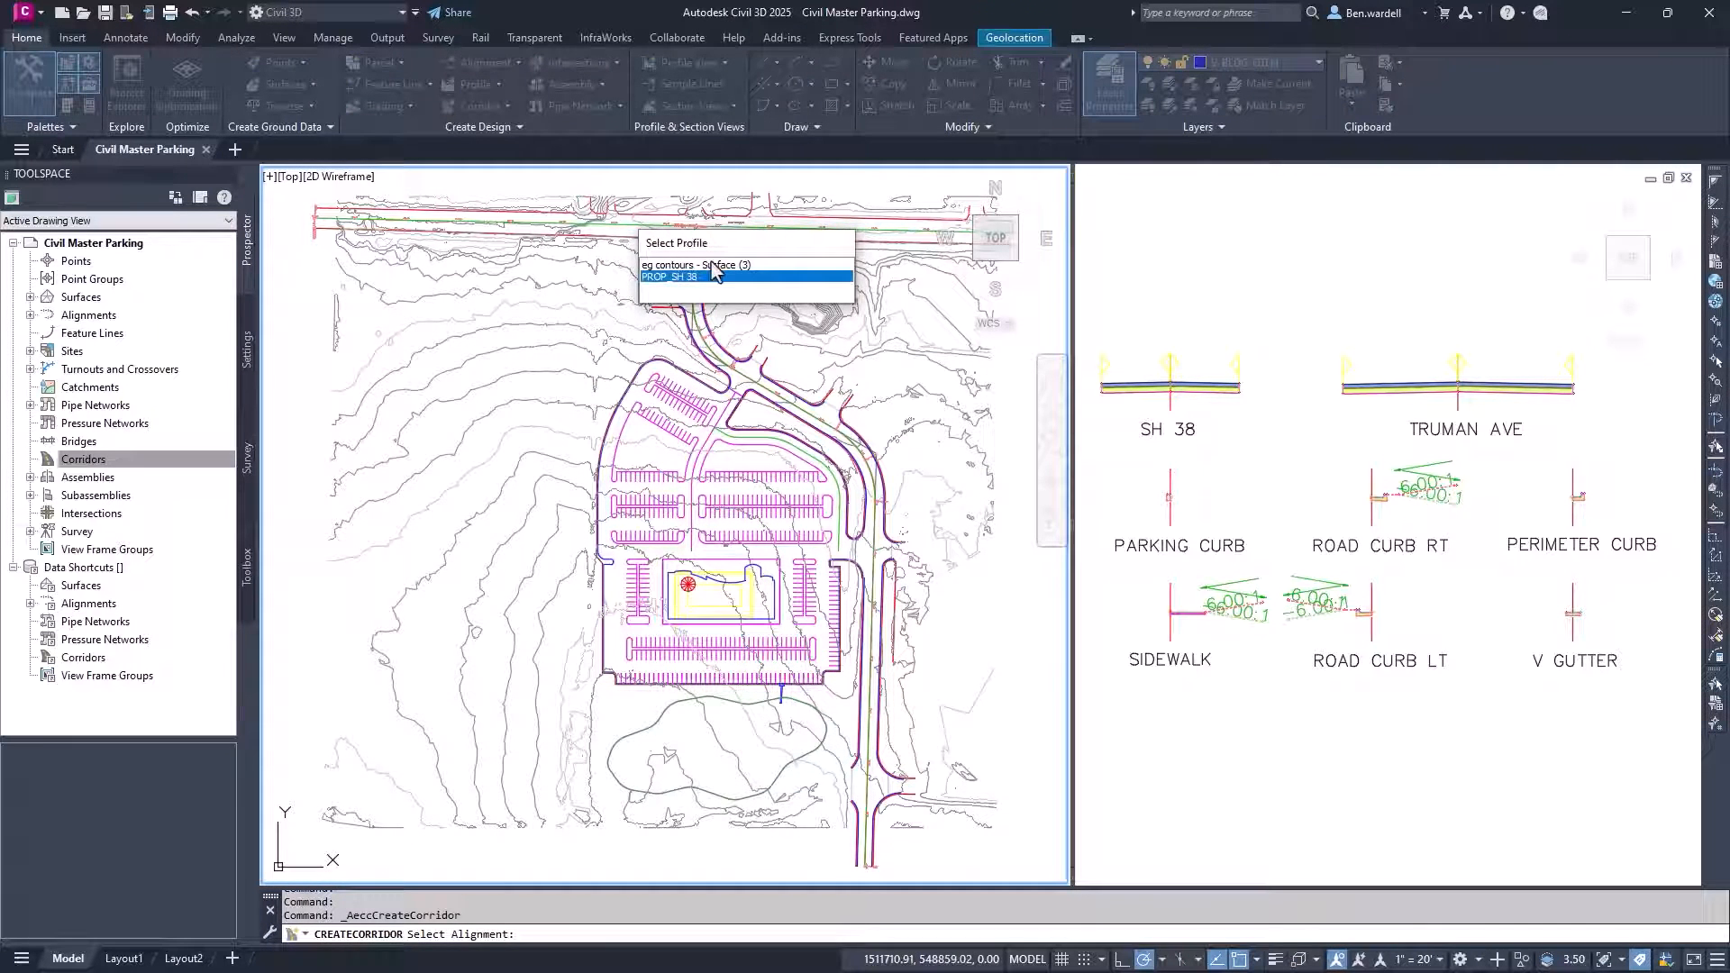
{"action": "left_click", "coordinate": [670, 276]}
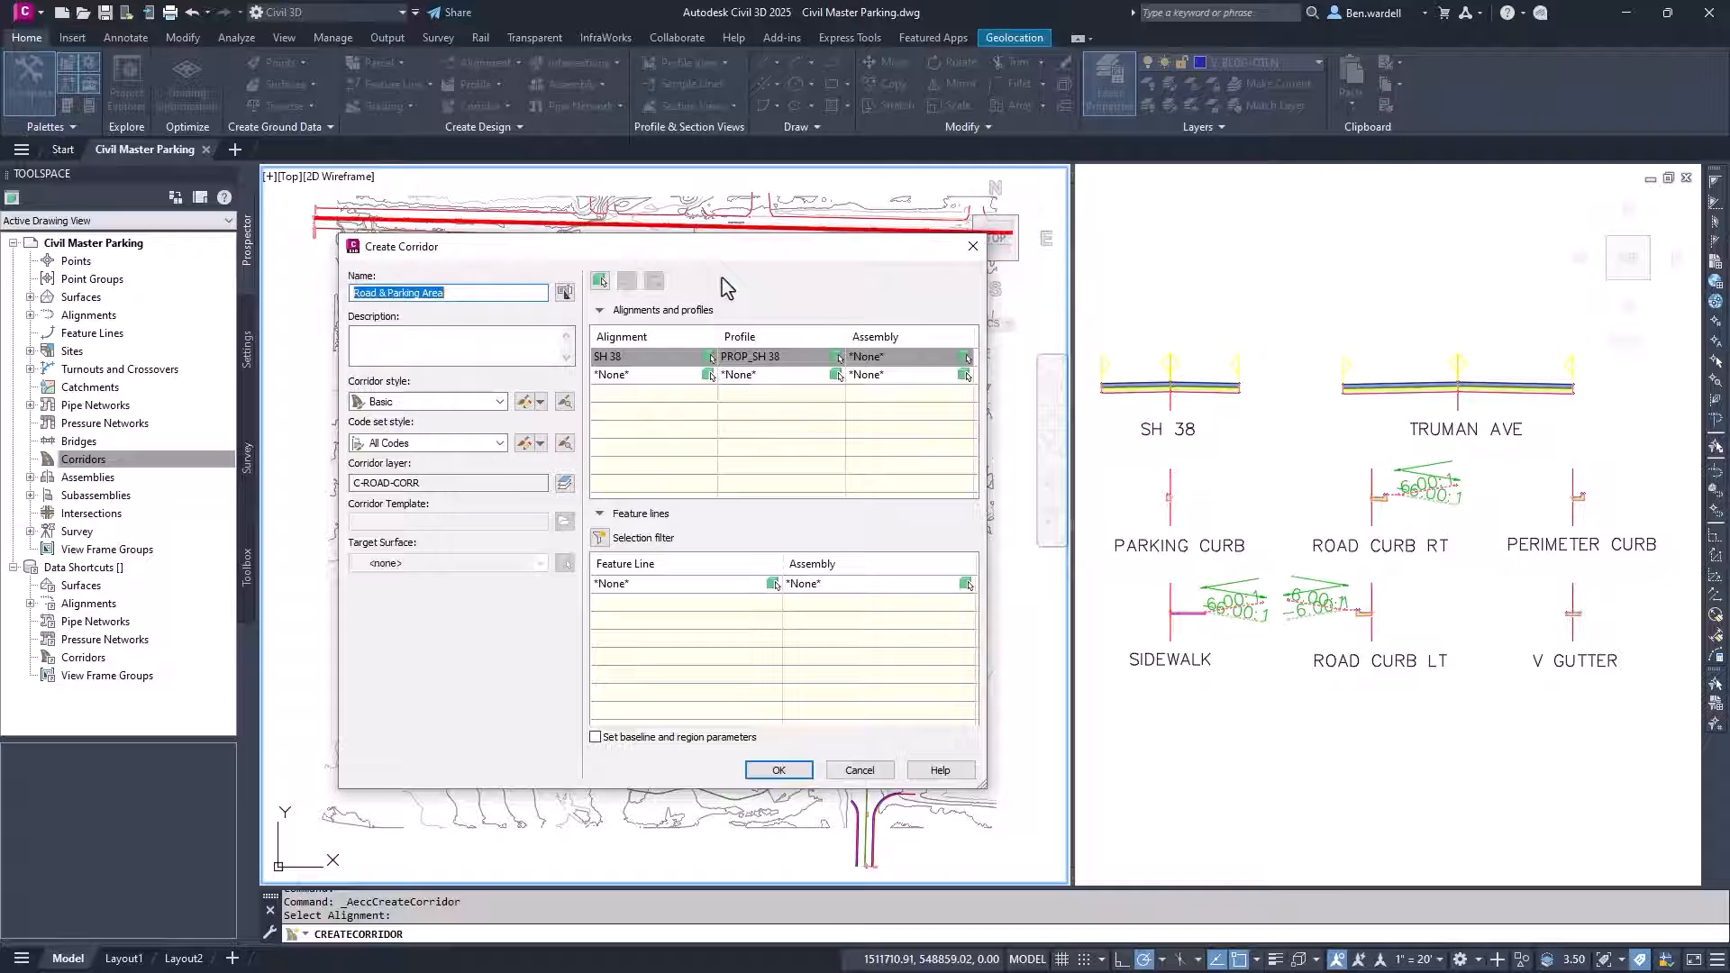
{"action": "left_click", "coordinate": [947, 357]}
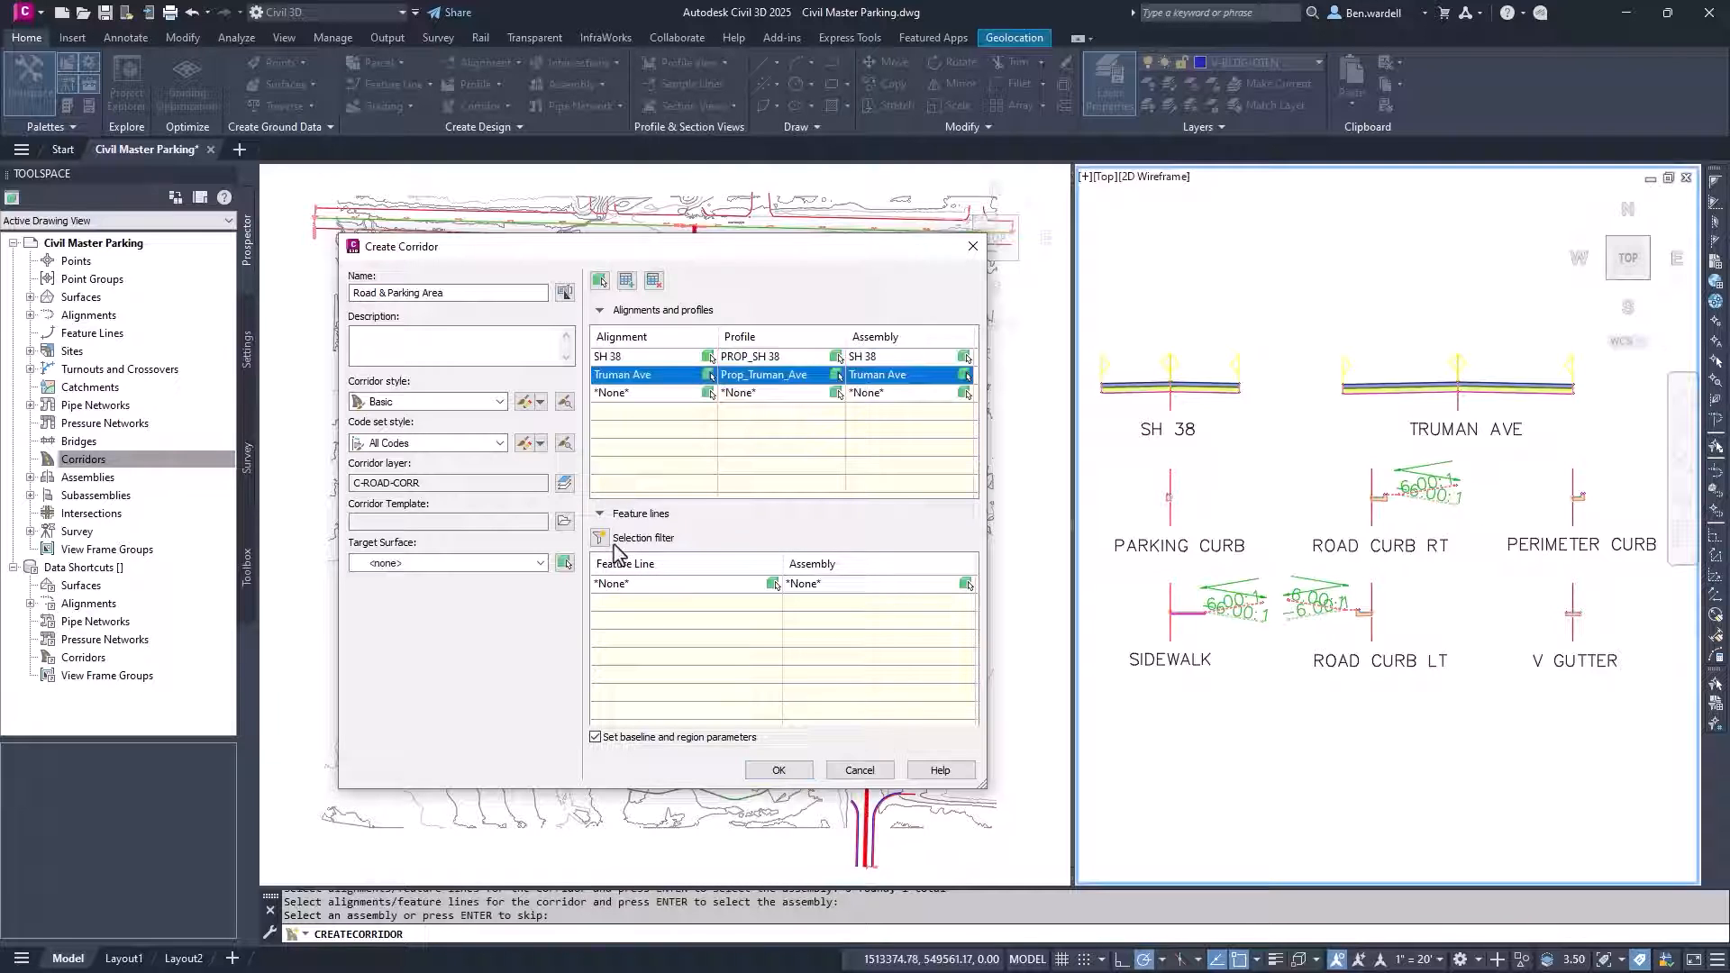
- Filter feature line selection by style, including only the curb and sidewalk styles
{"action": "left_click", "coordinate": [599, 537]}
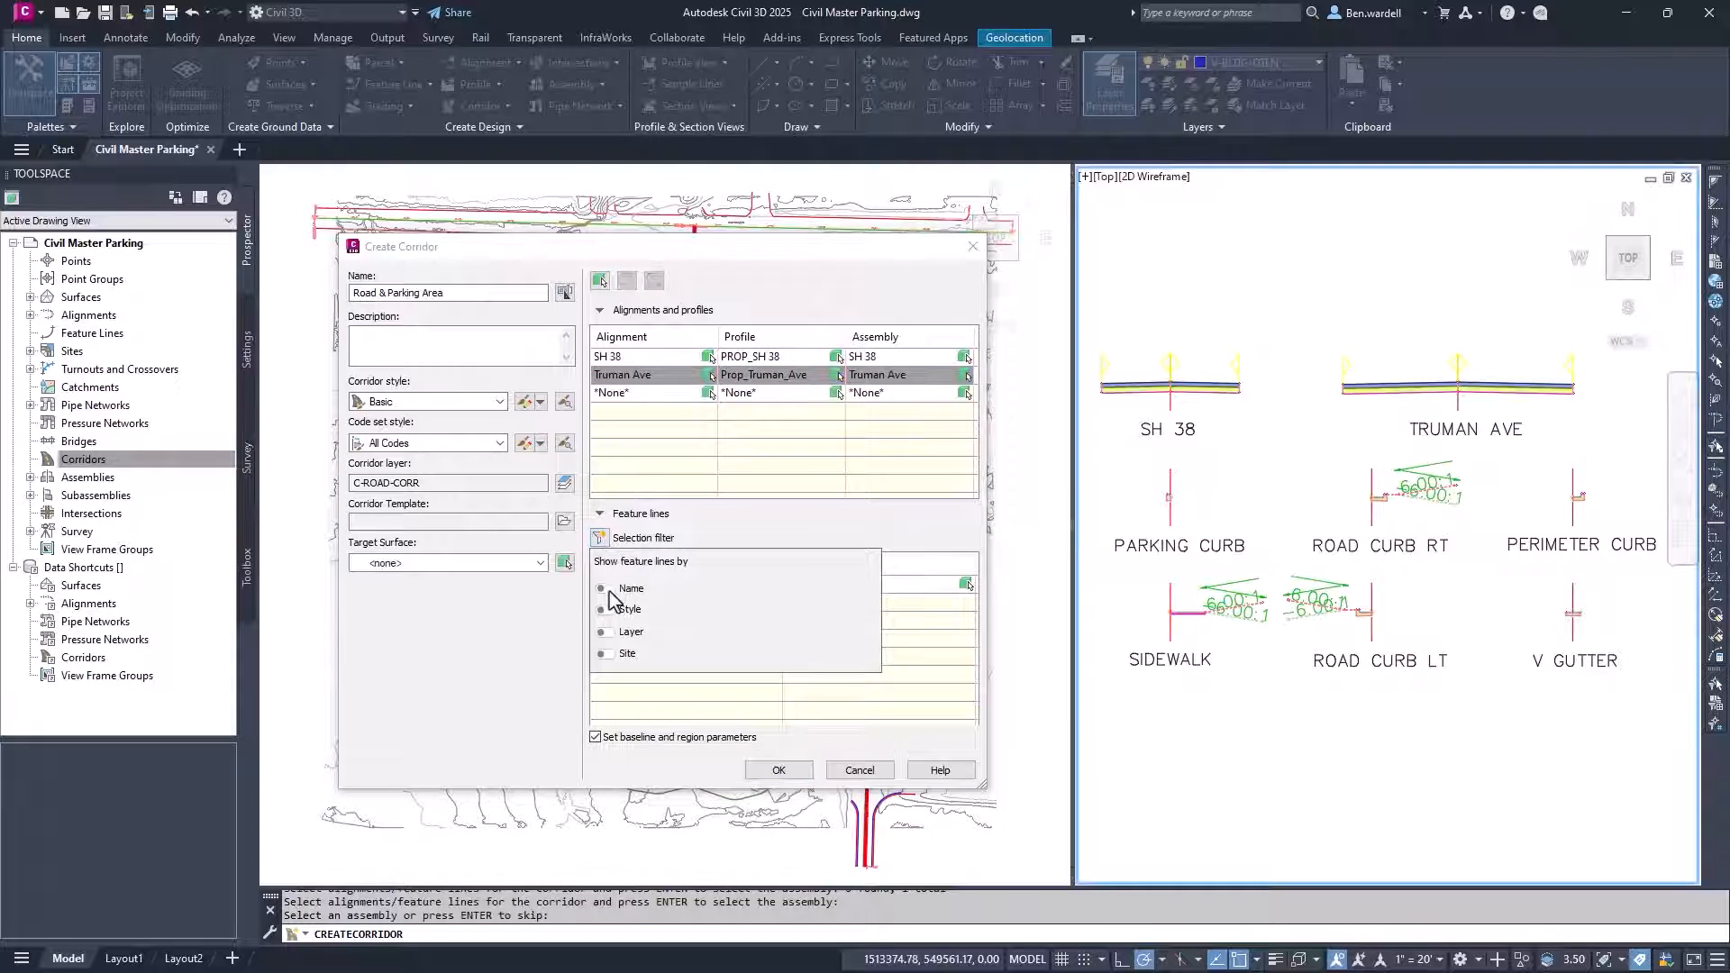
{"action": "left_click", "coordinate": [605, 609]}
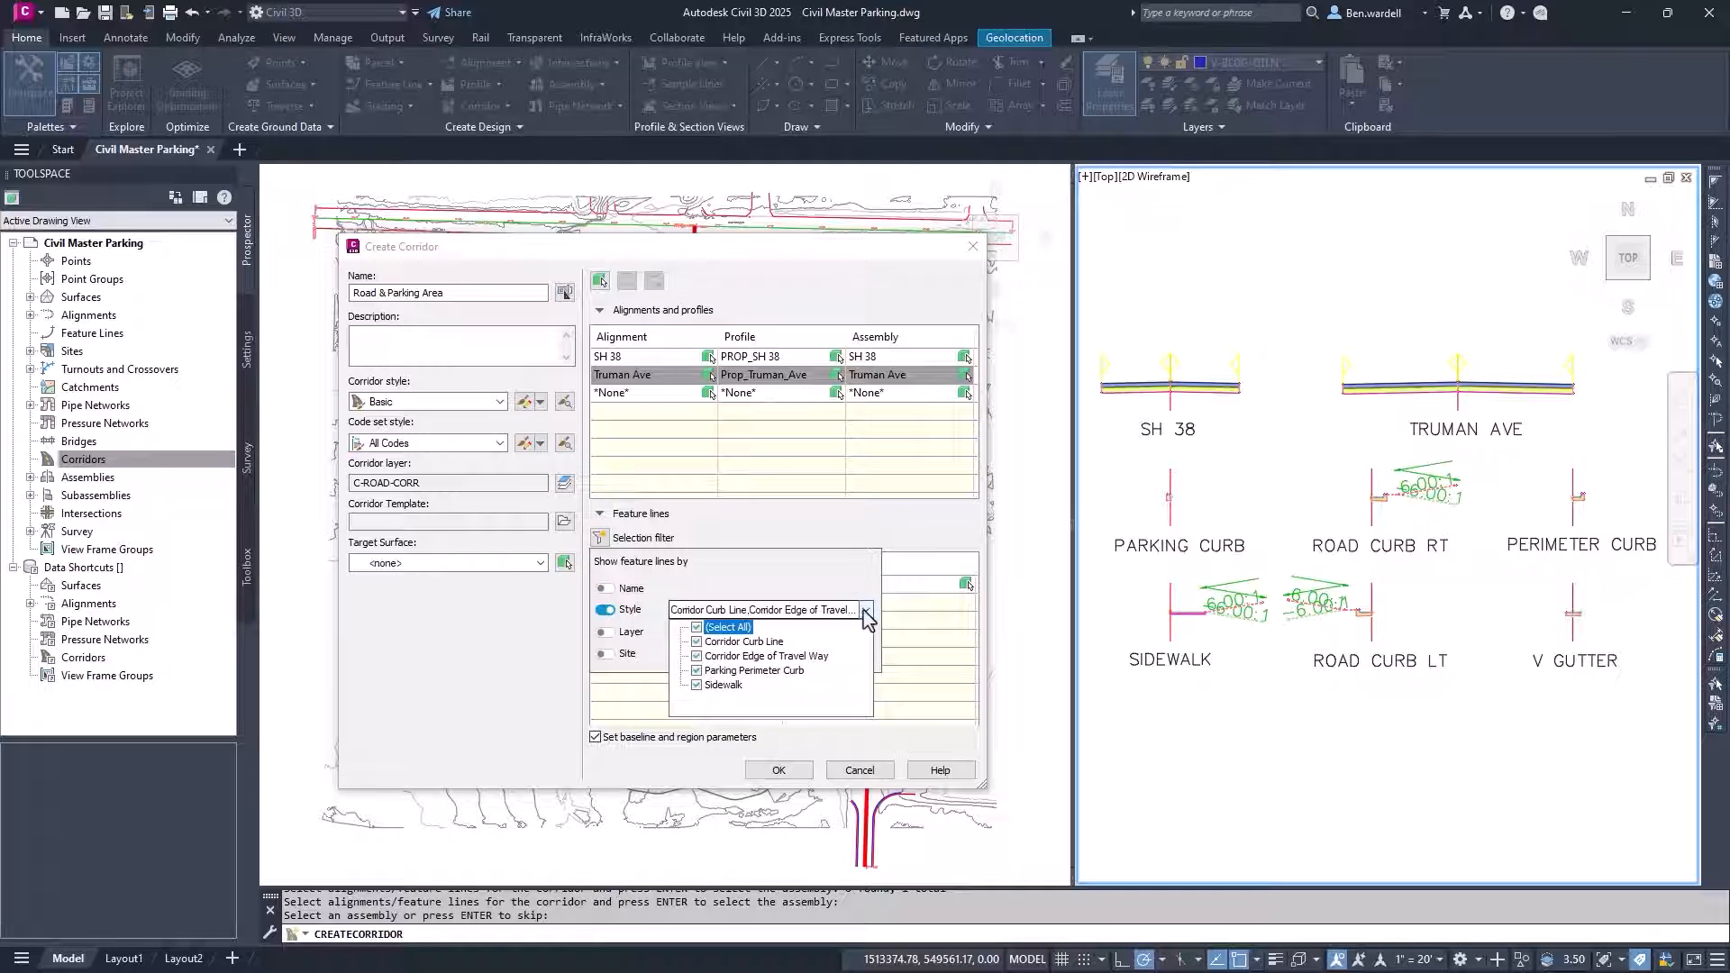
{"action": "left_click", "coordinate": [723, 685]}
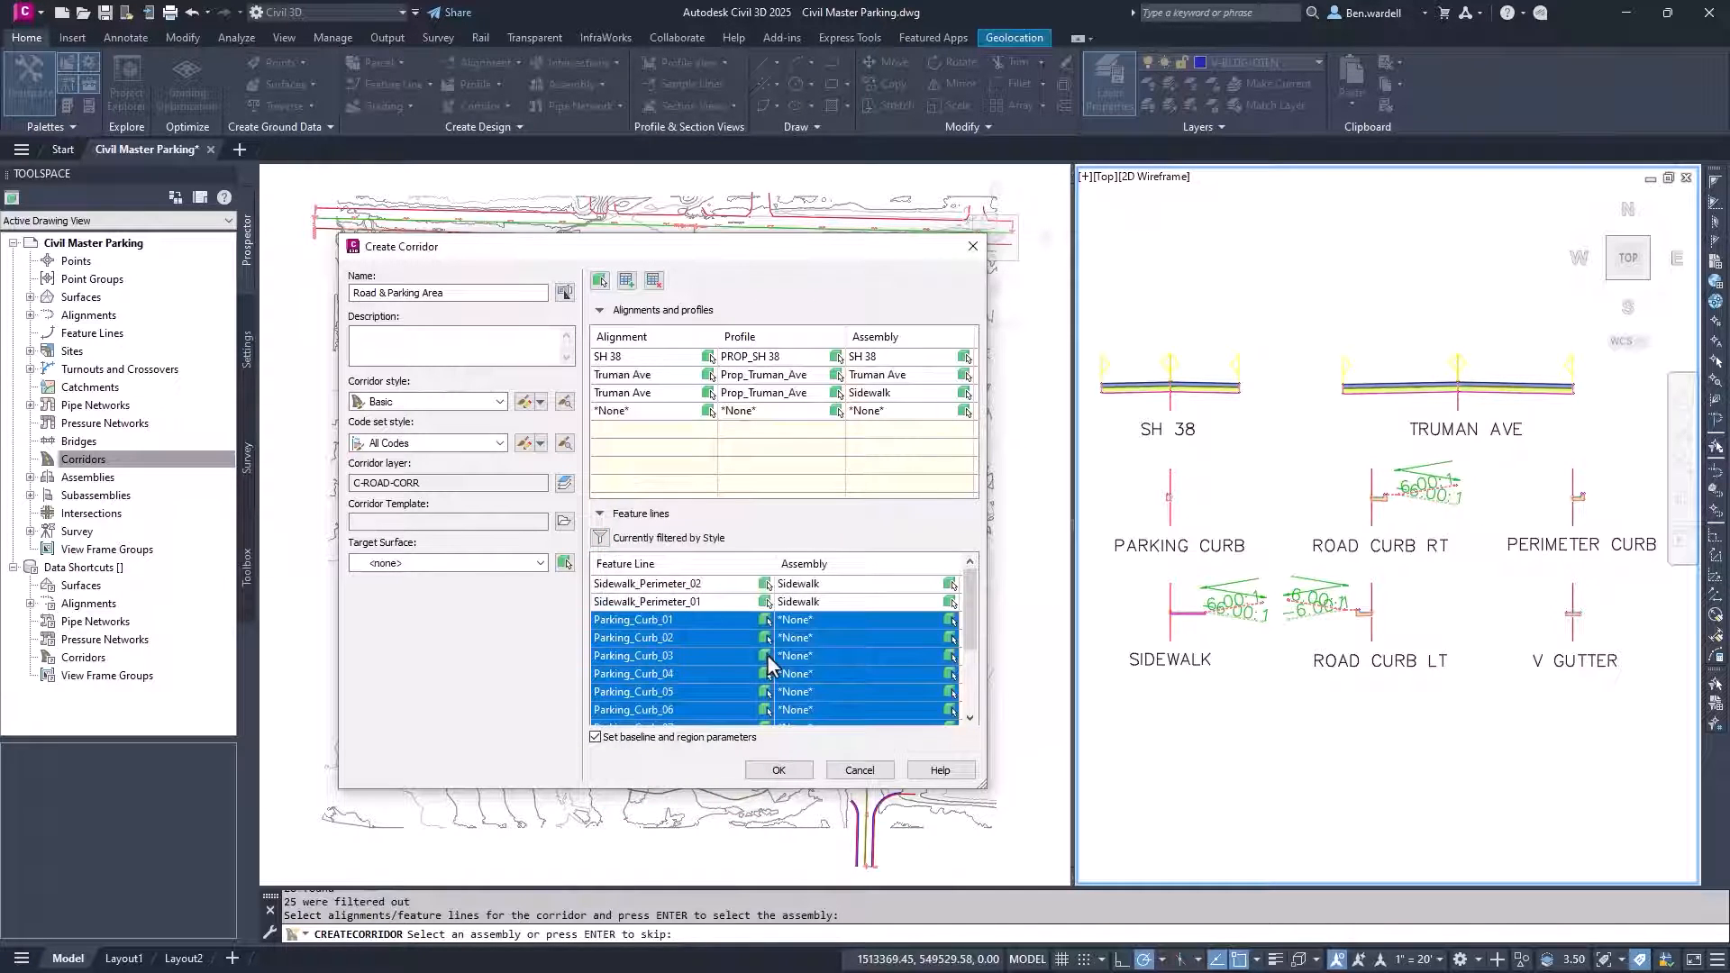
- Assign Parking Curb and Roadway Curb RT/LT assemblies to the curb feature lines
{"action": "left_click", "coordinate": [936, 620]}
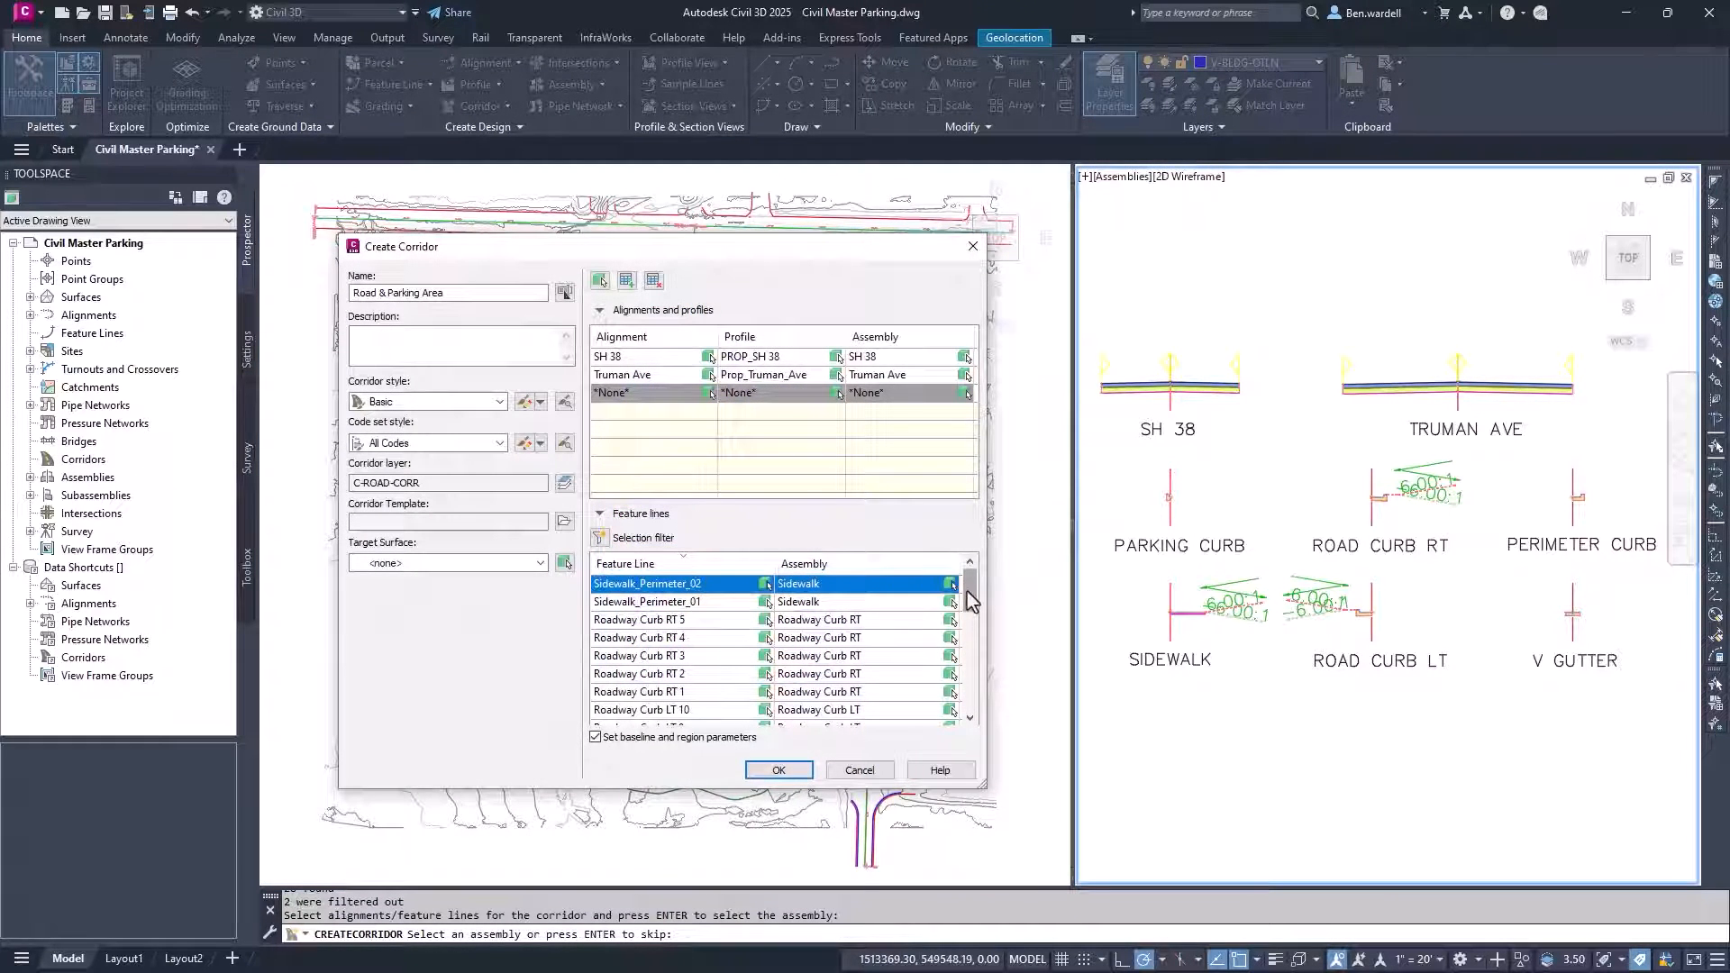
{"action": "left_click_drag", "start_coordinate": [969, 596], "coordinate": [969, 707]}
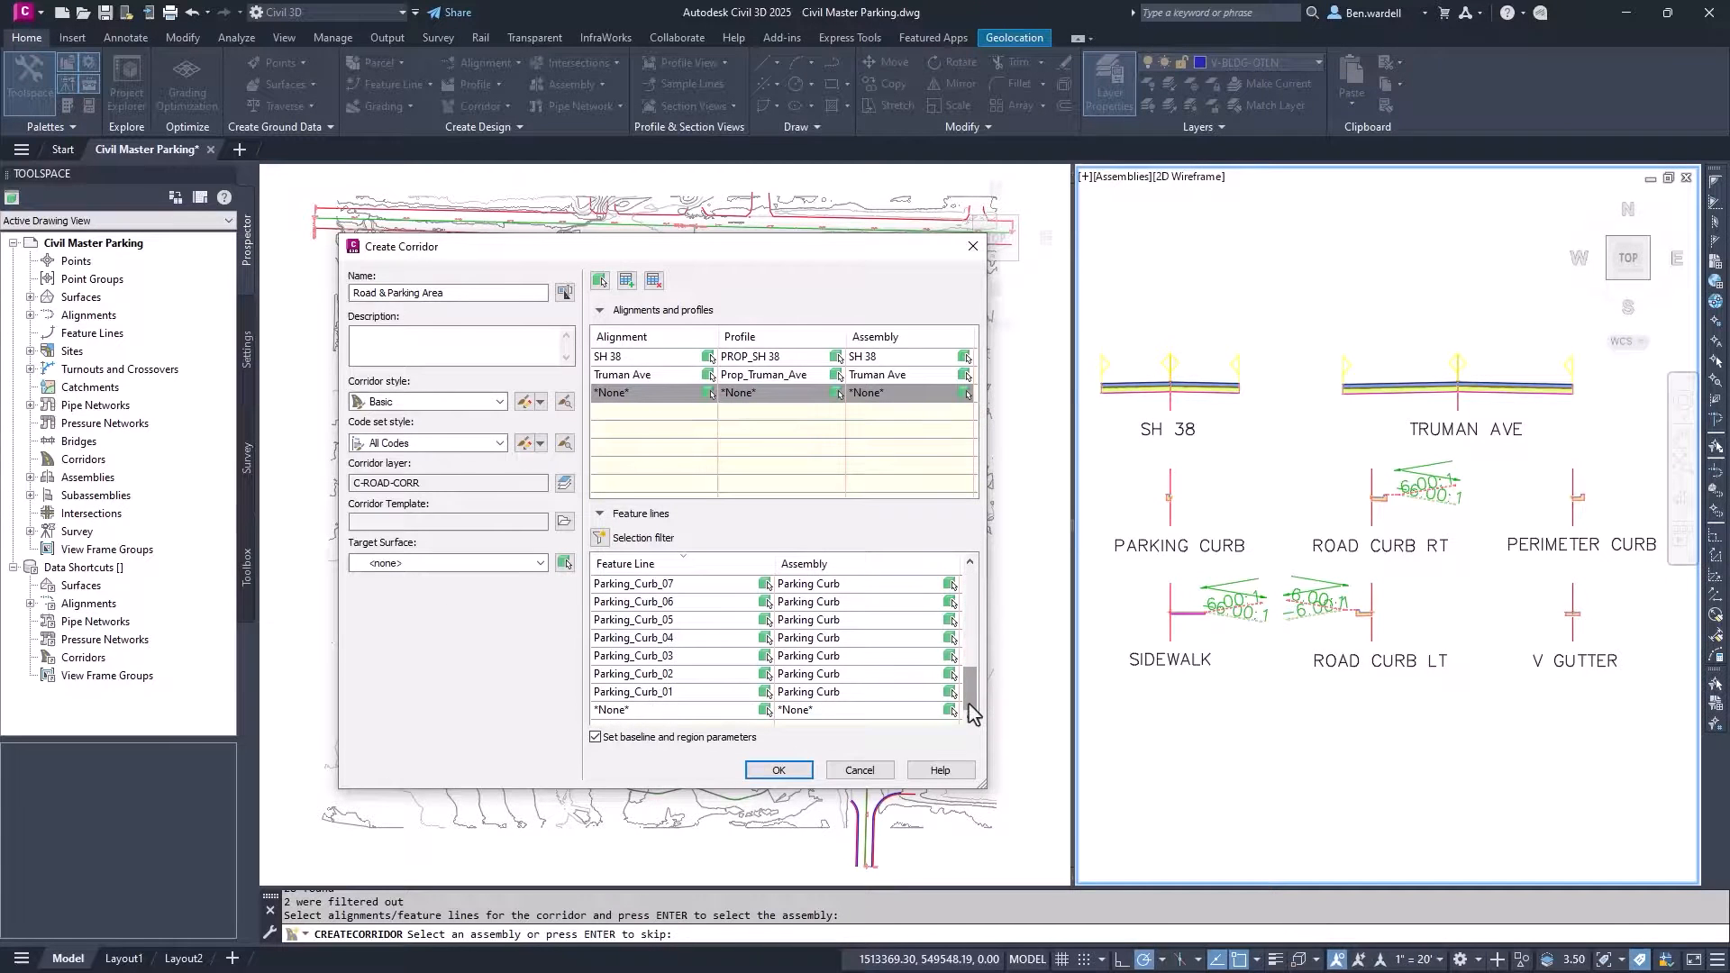
{"action": "left_click", "coordinate": [933, 693]}
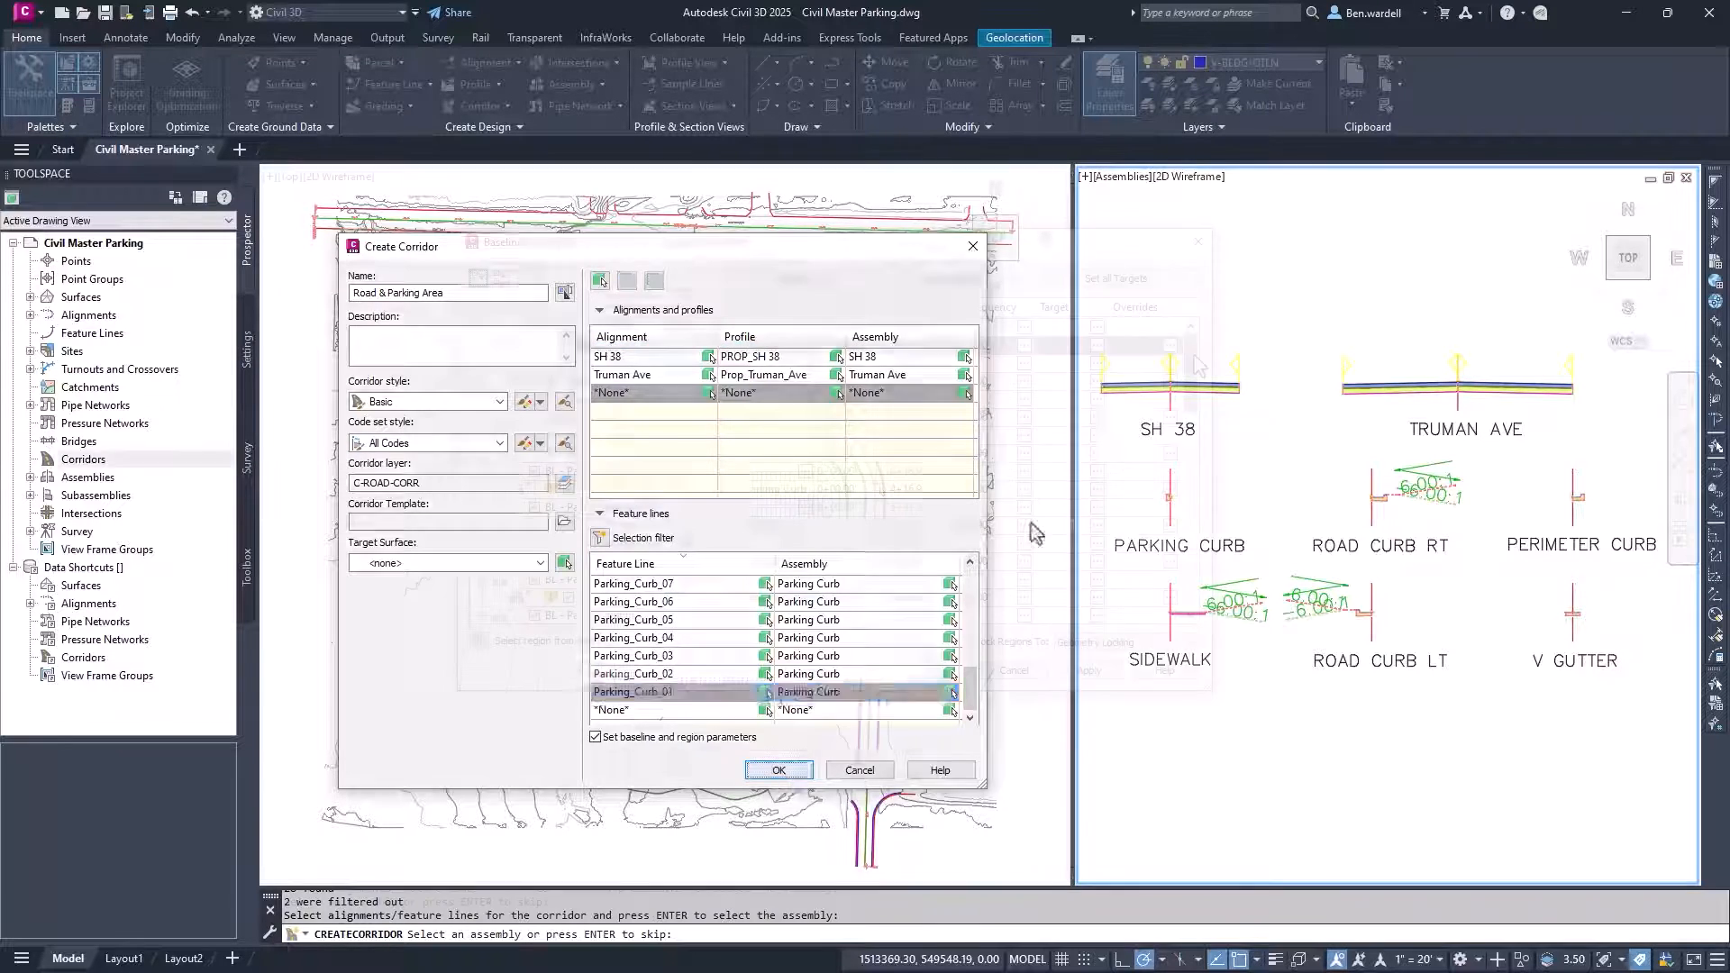
- Confirm the corridor definition and accept the baseline and region parameters for all baselines
{"action": "left_click", "coordinate": [779, 769]}
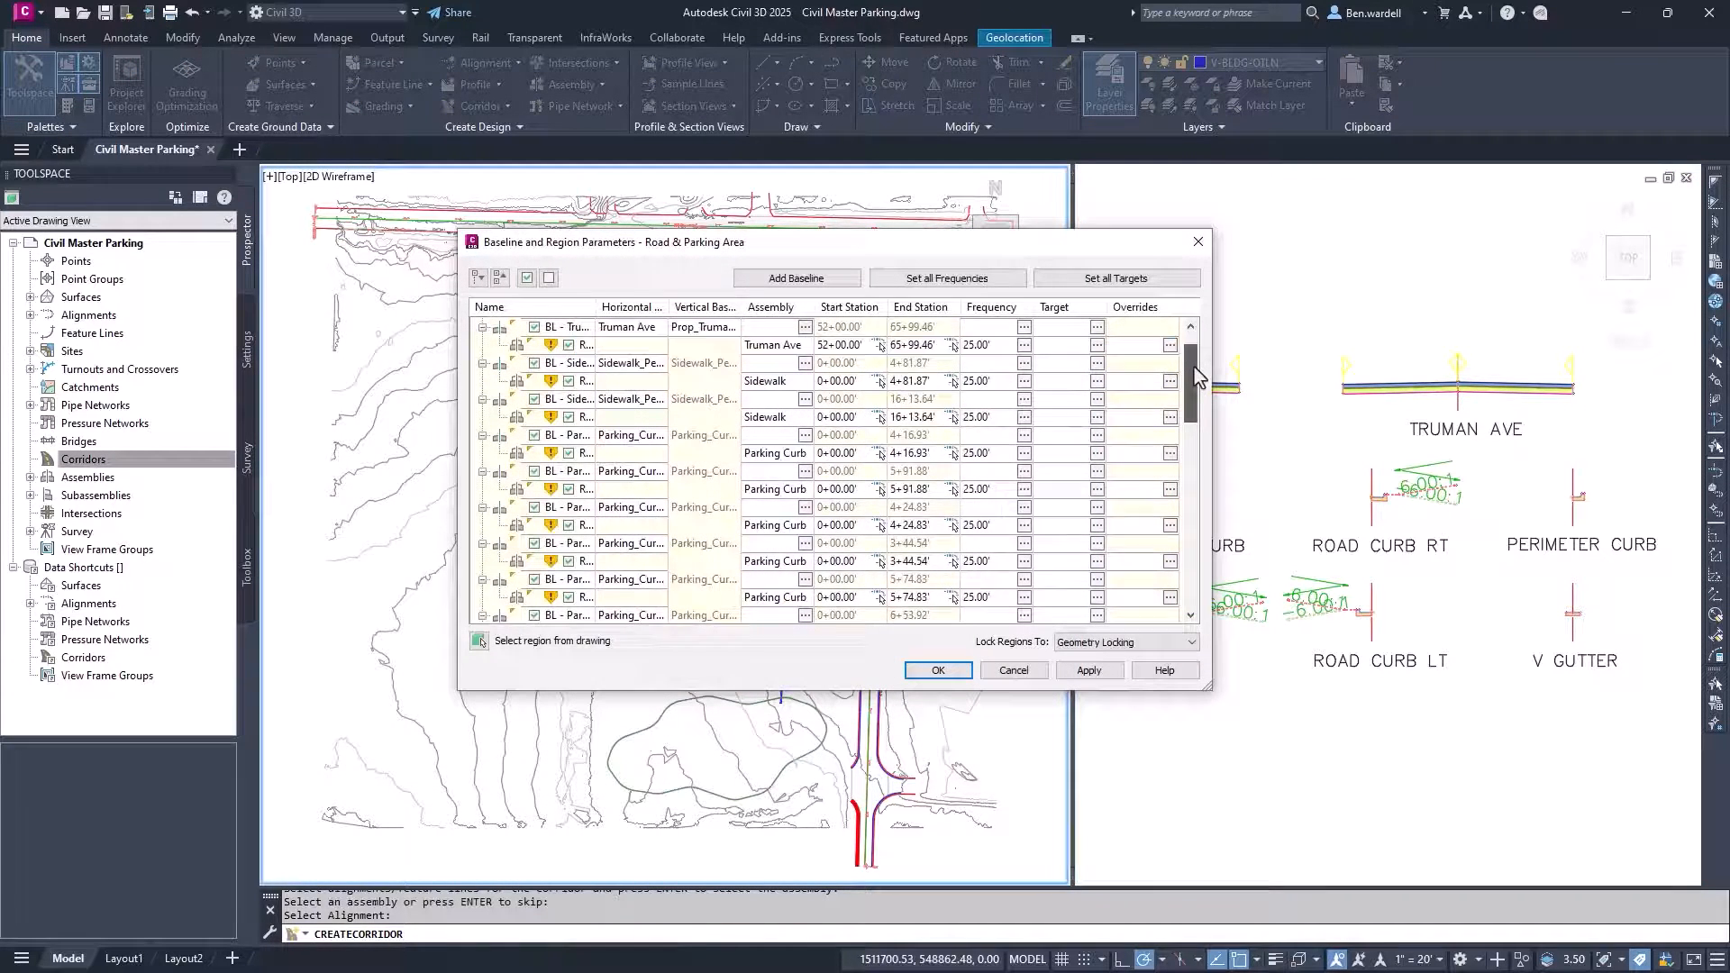
{"action": "scroll", "scroll_direction": "down", "scroll_amount": 3}
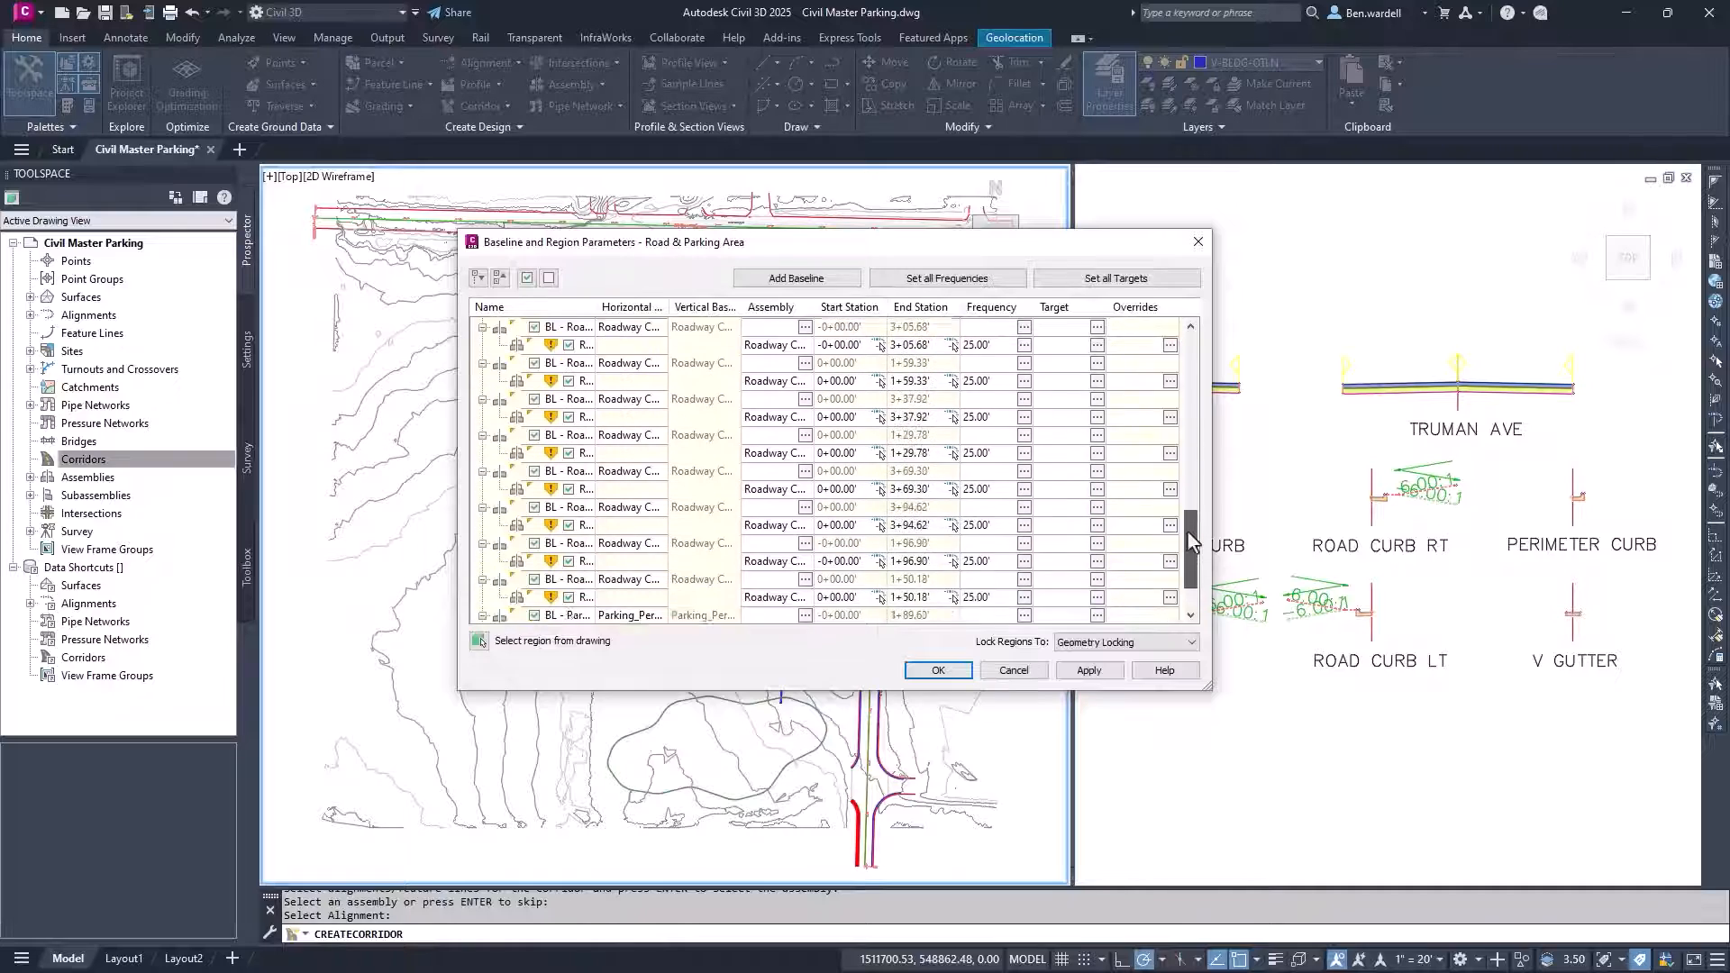
{"action": "left_click", "coordinate": [938, 670]}
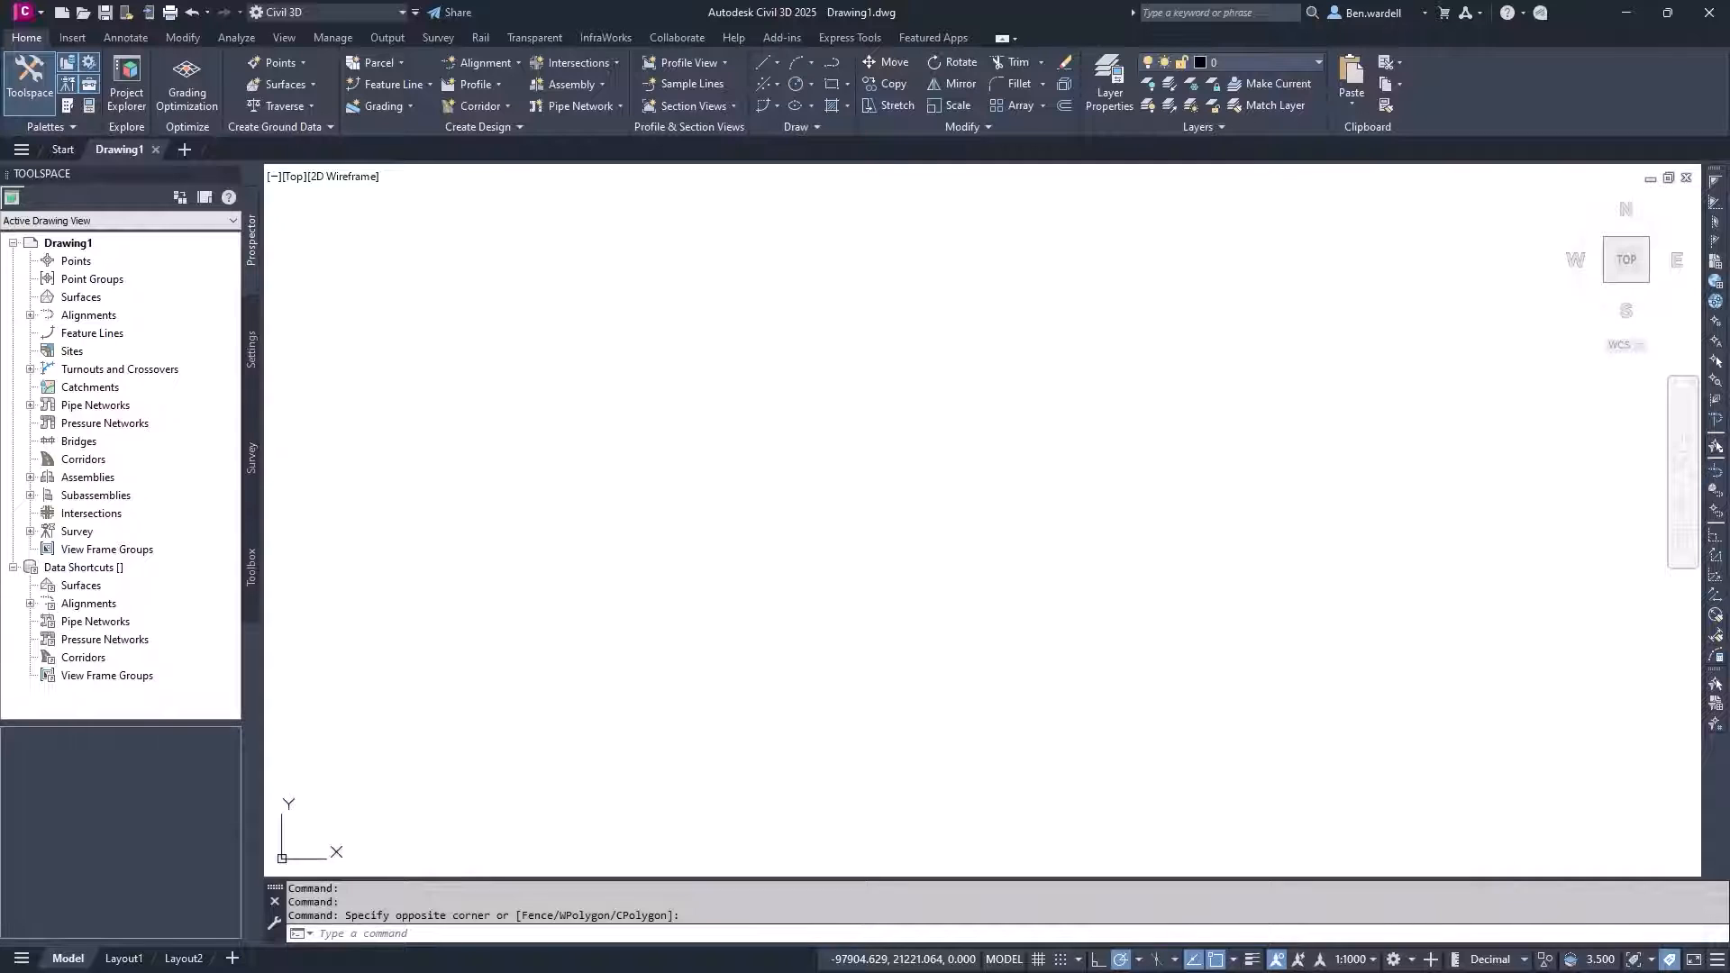
- Assign the CA83-I coordinate system and a vertical elevation system with GEOCSASSIGN
{"action": "type", "text": "GEOCSASSIGN"}
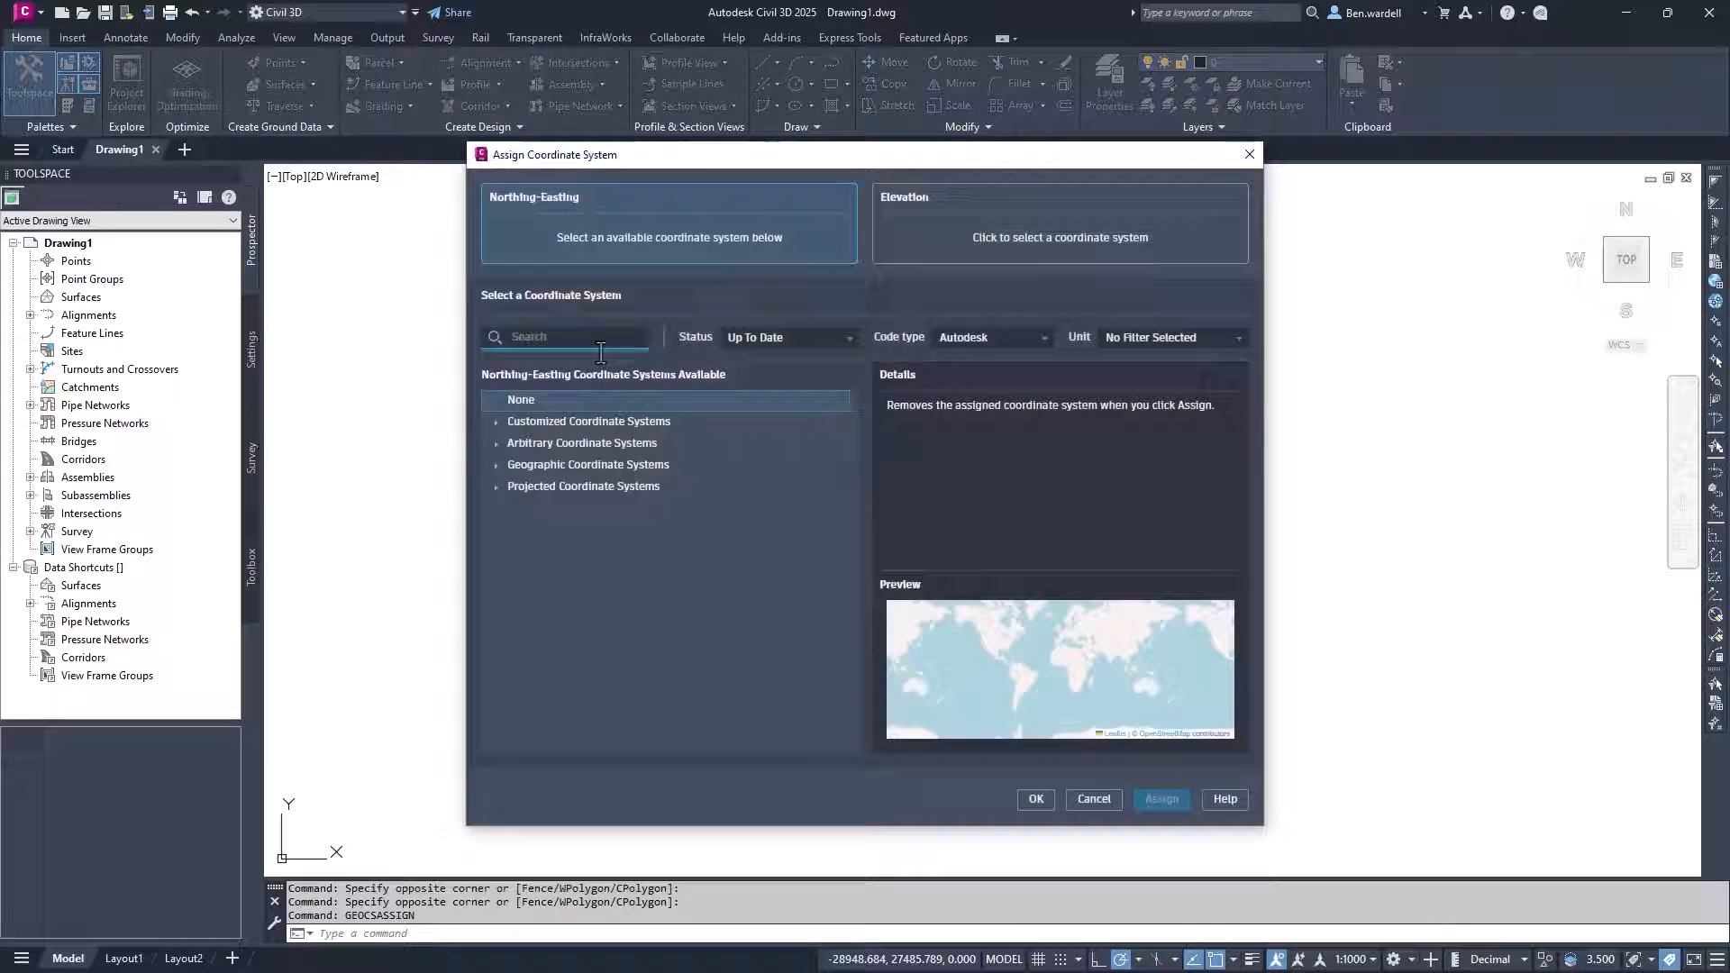
{"action": "type", "text": "ca83"}
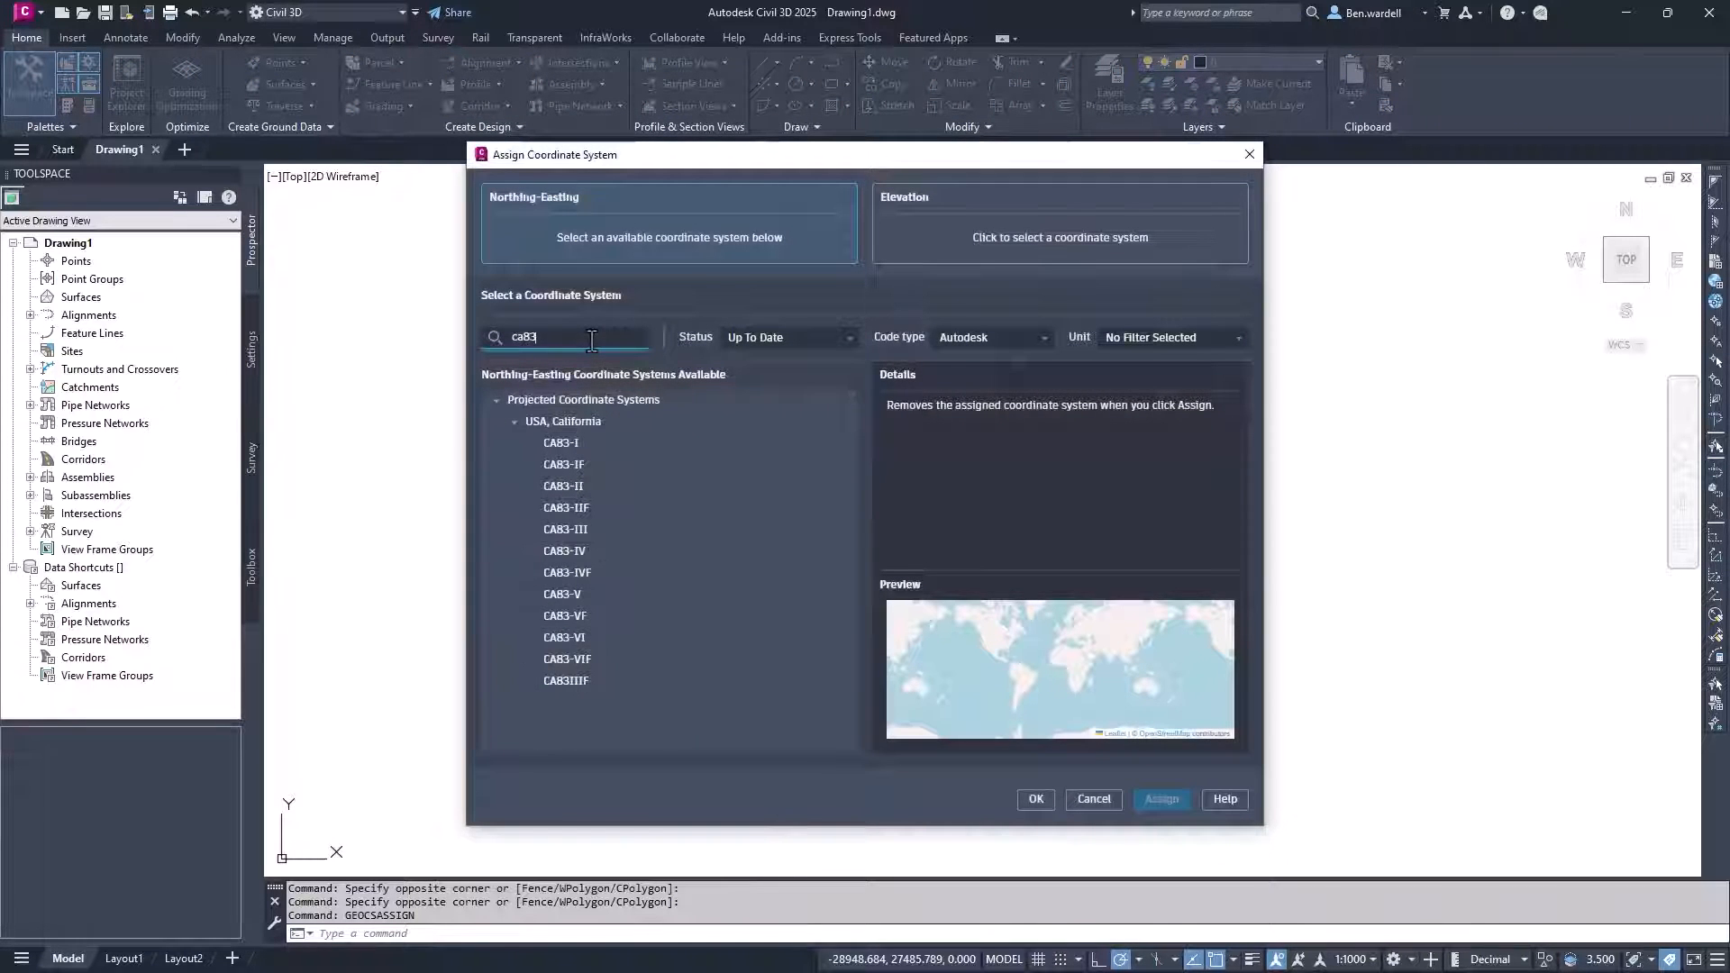
{"action": "left_click", "coordinate": [559, 442]}
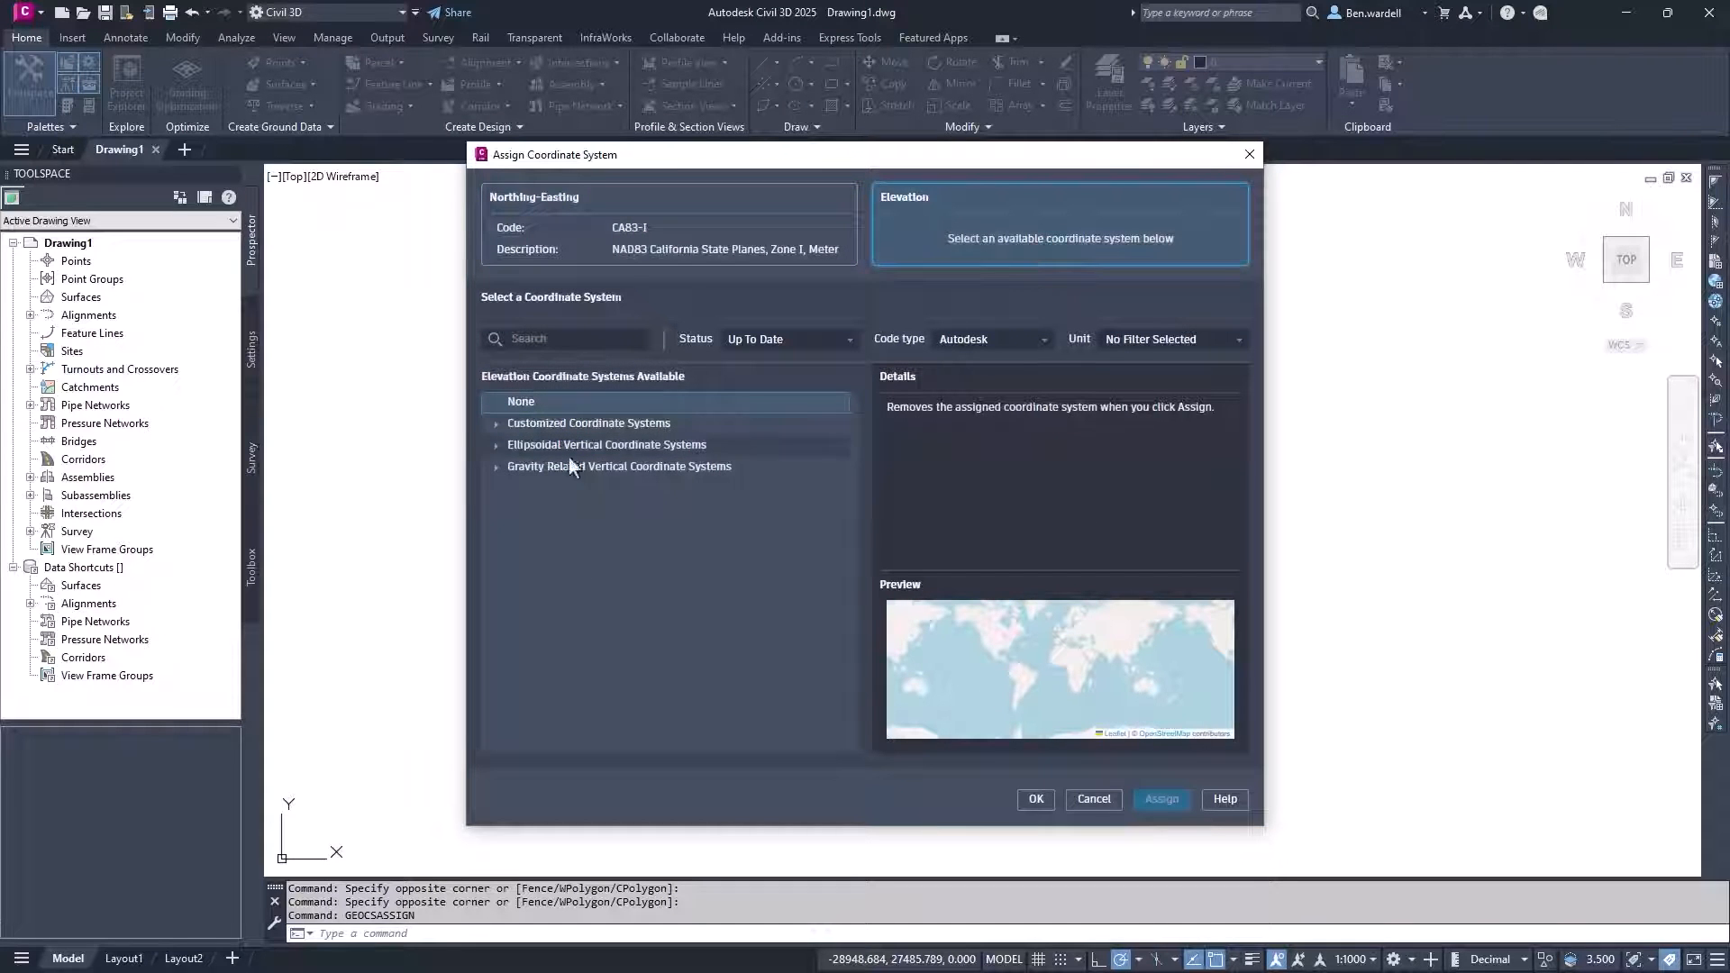
{"action": "left_click", "coordinate": [497, 466]}
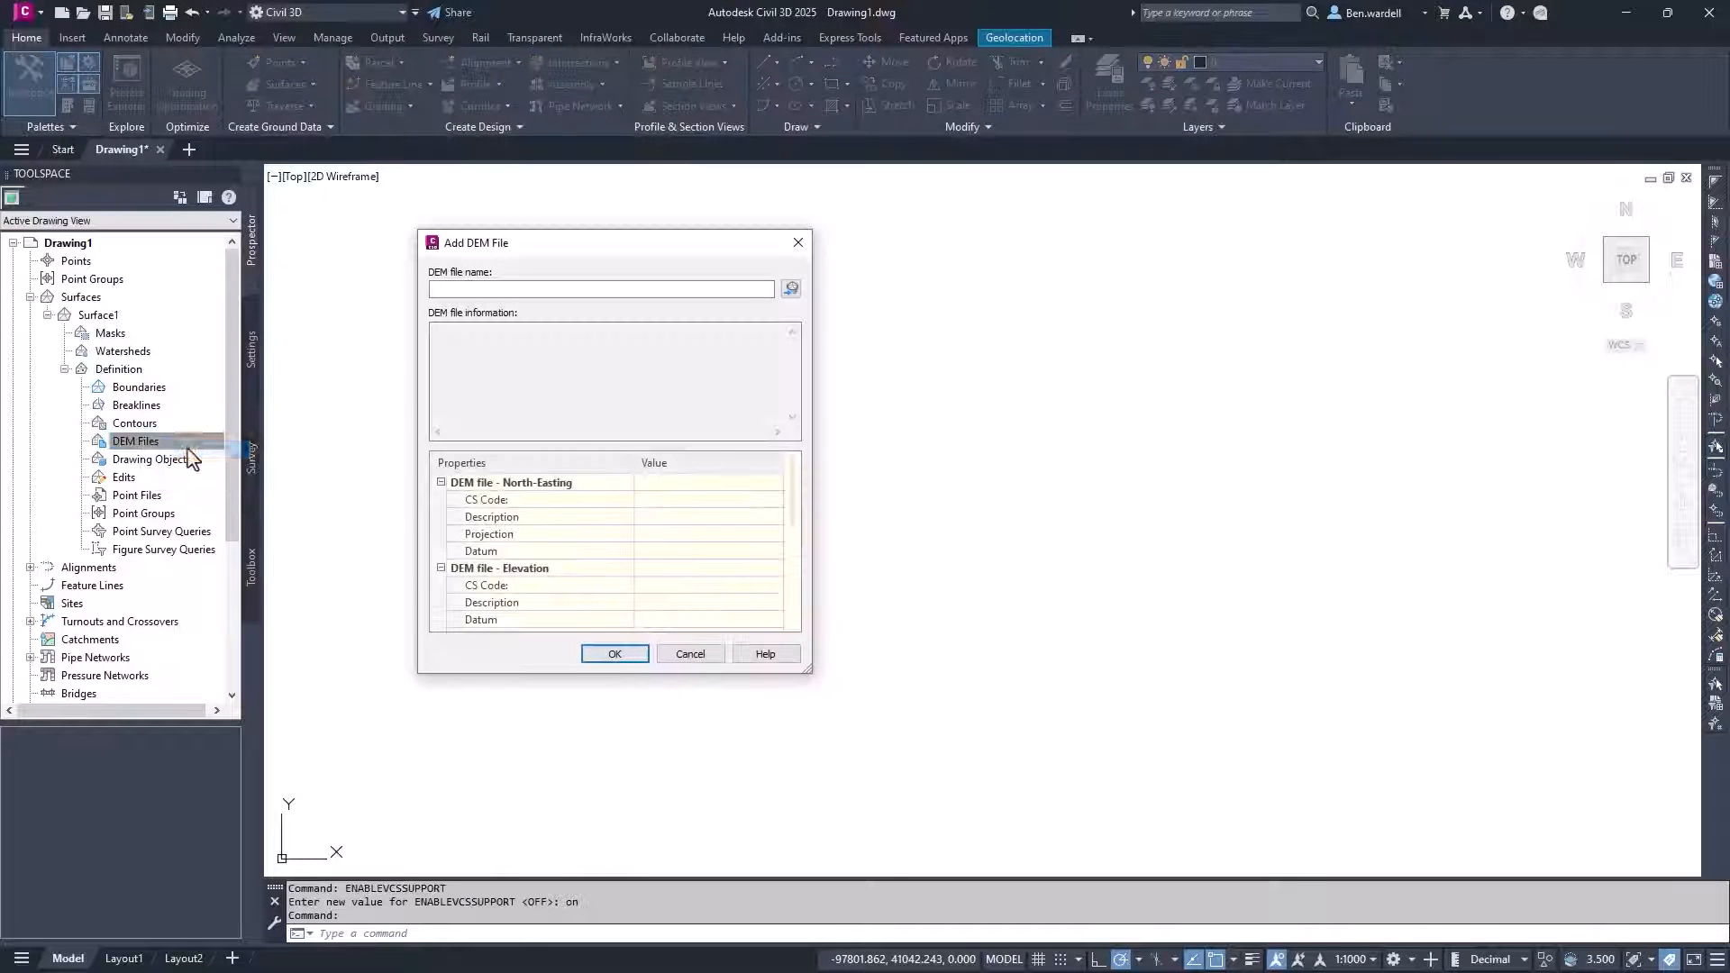
- Load Existing_Ground.dem and set its coordinate systems to CA83-I and NAVD88
{"action": "left_click", "coordinate": [791, 288]}
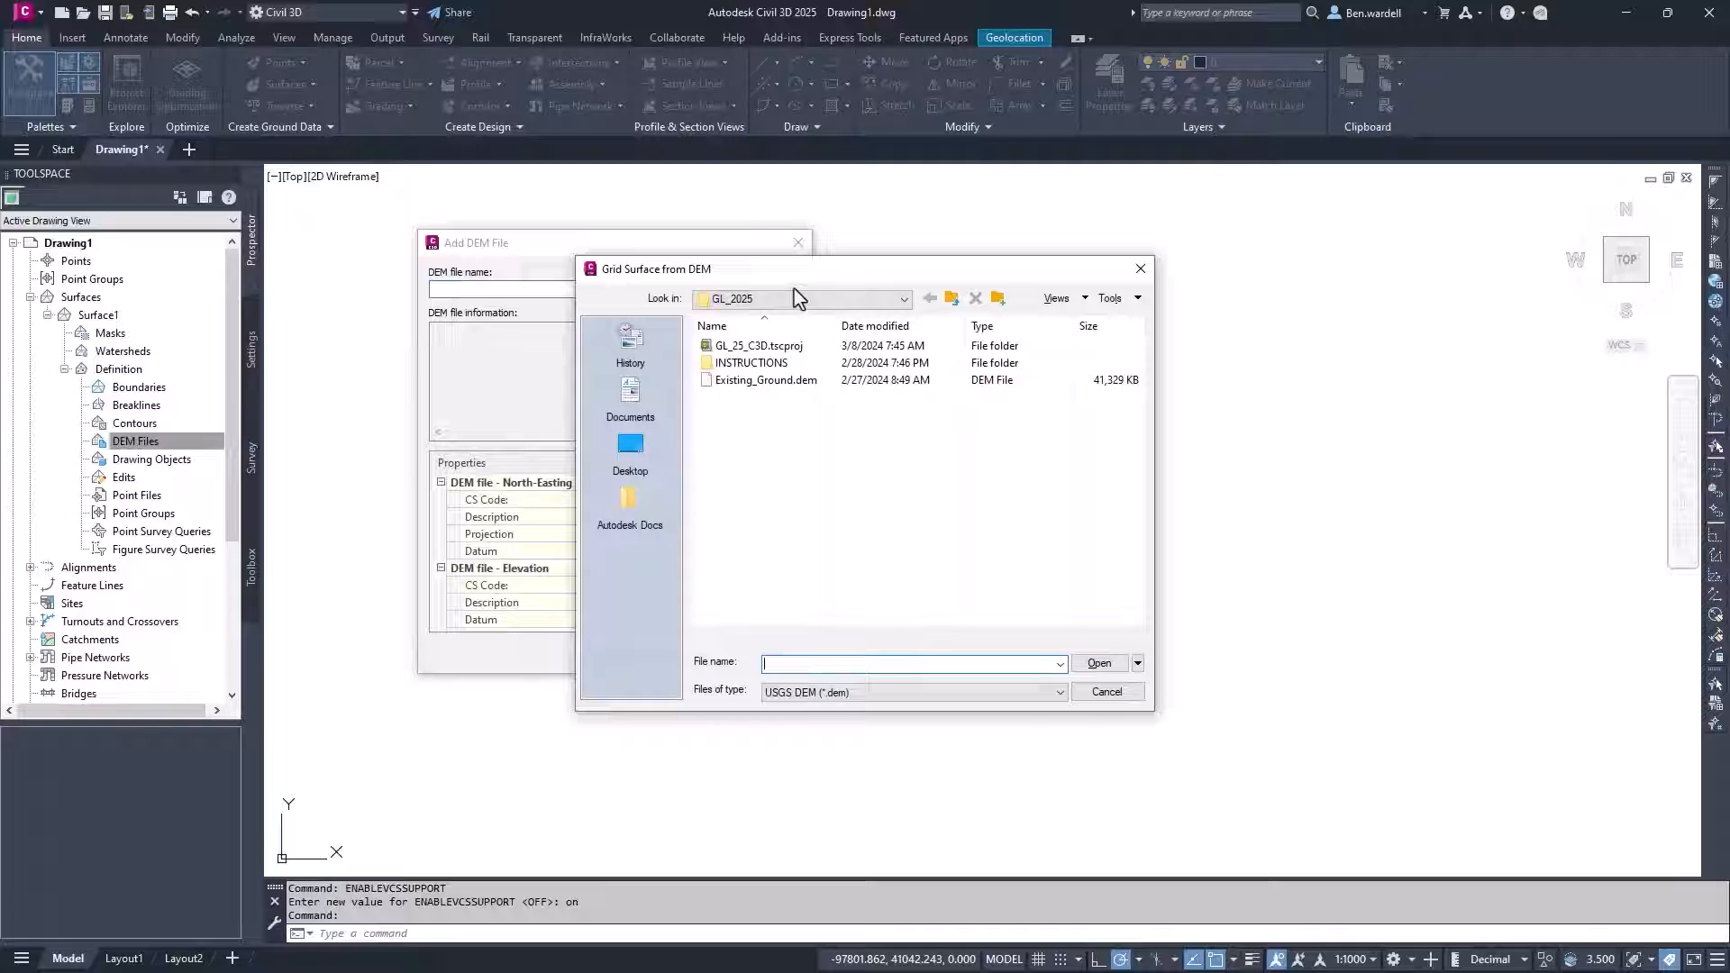
{"action": "double_click", "coordinate": [768, 380]}
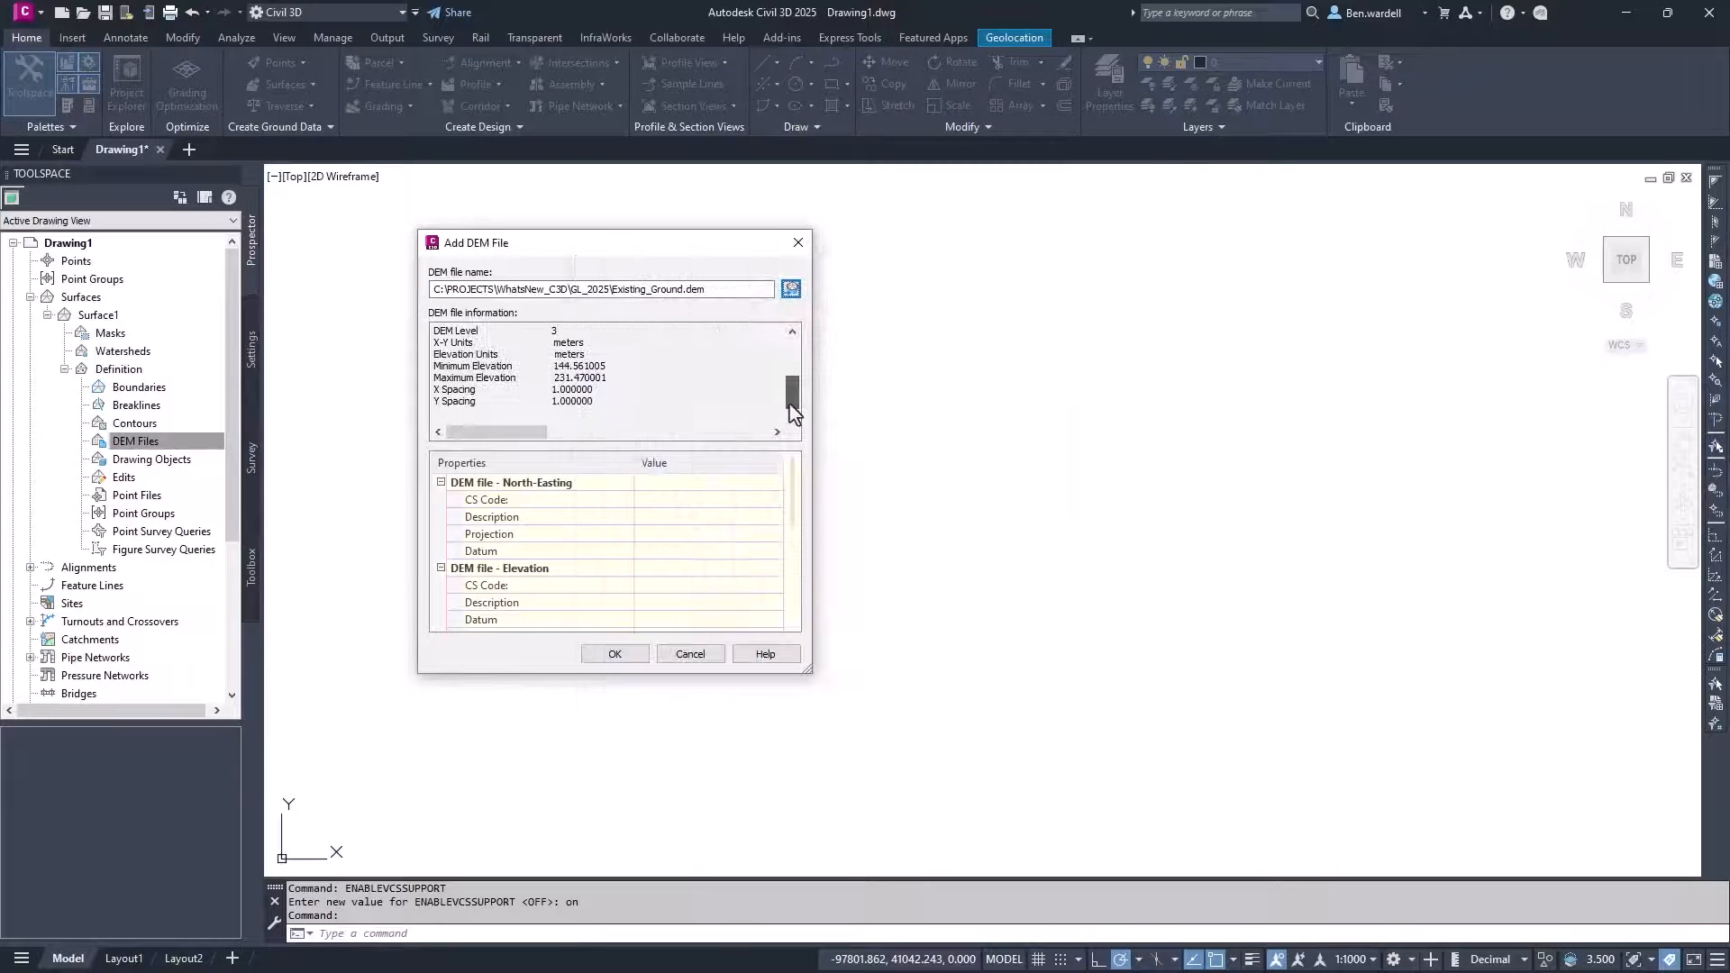
{"action": "left_click", "coordinate": [791, 289]}
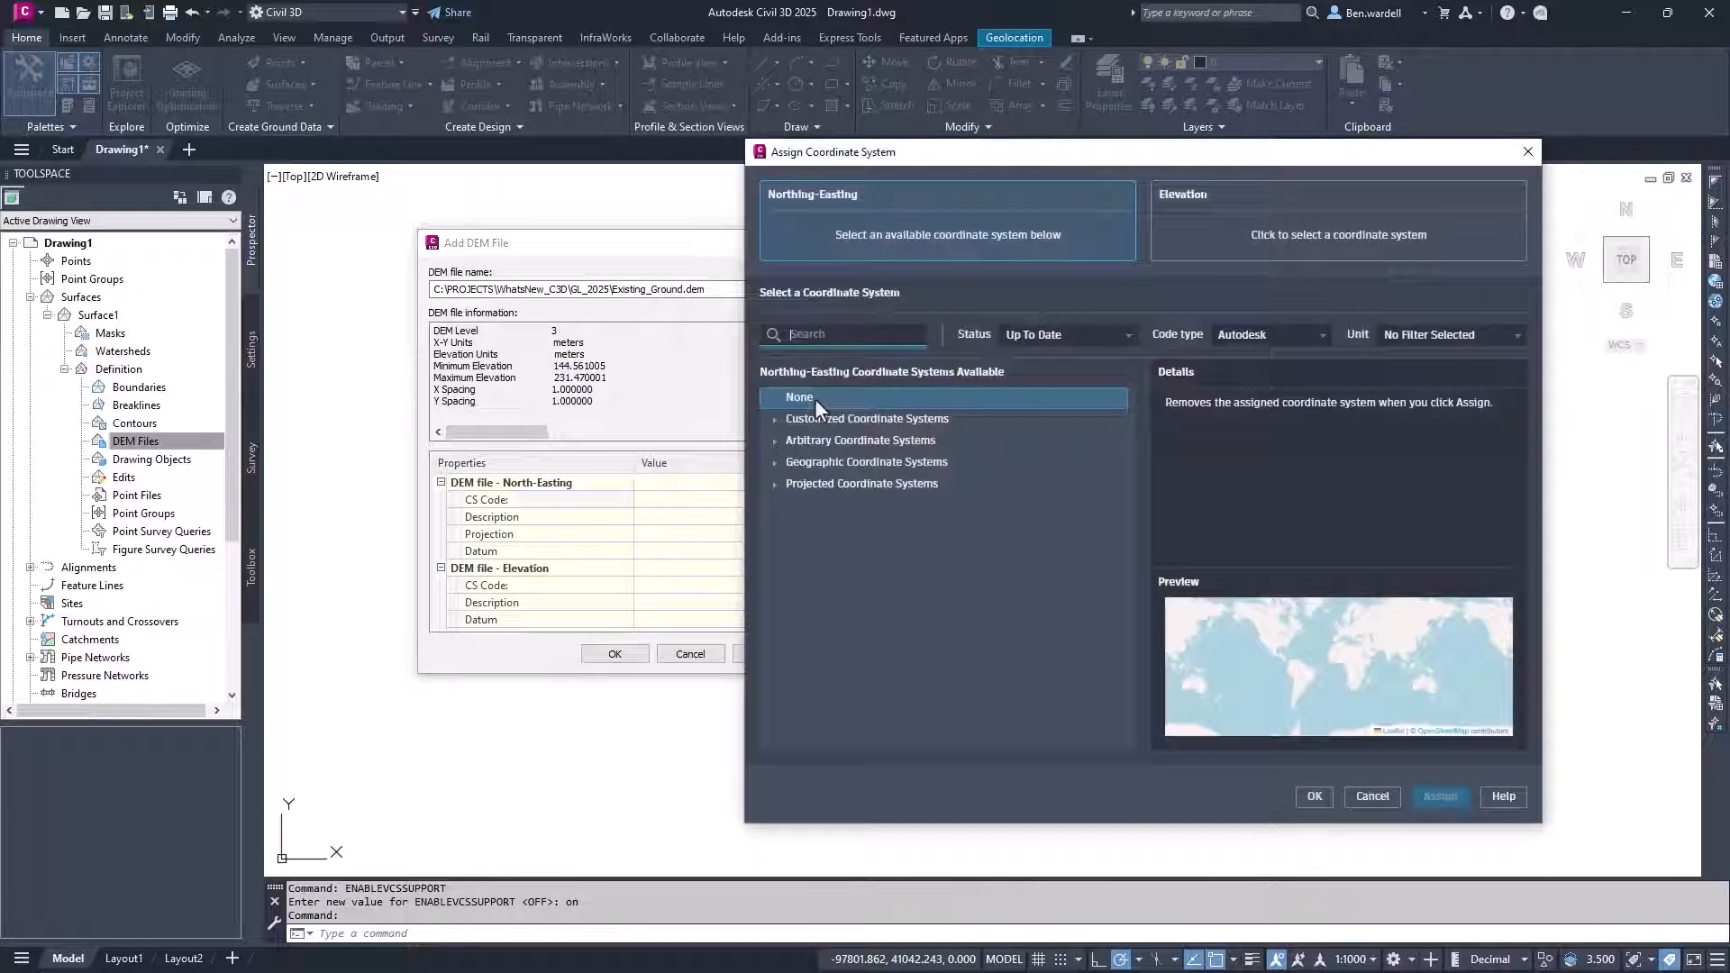
{"action": "type", "text": "ca83"}
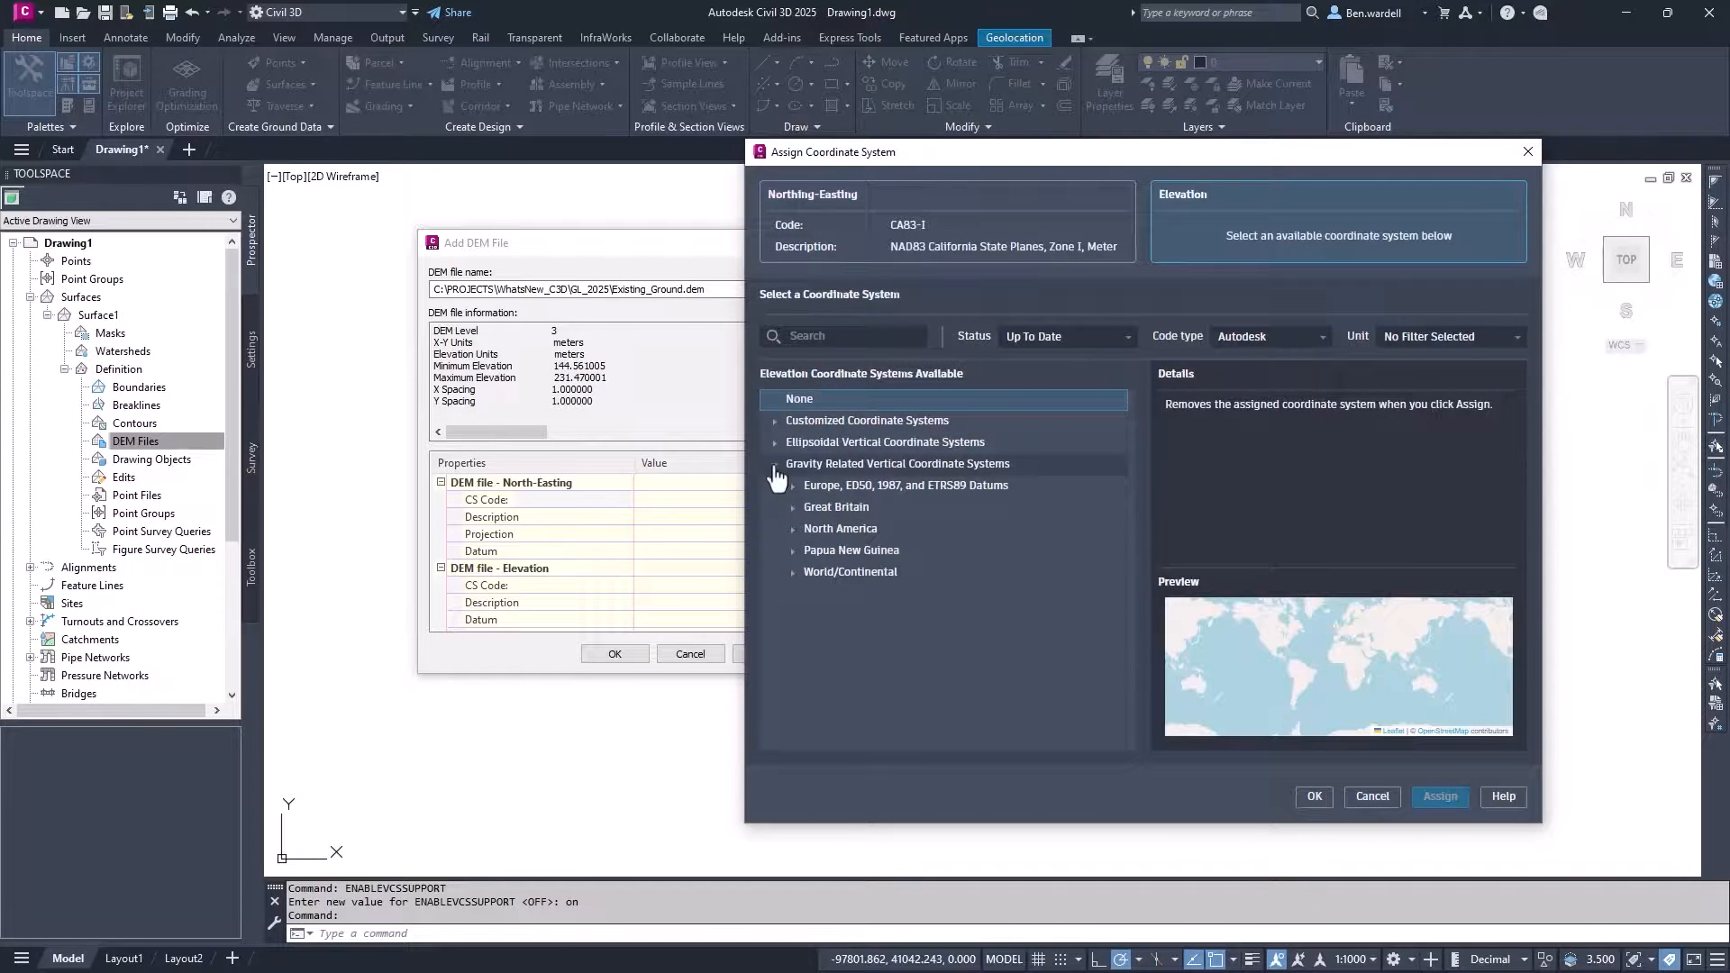
{"action": "left_click", "coordinate": [861, 550]}
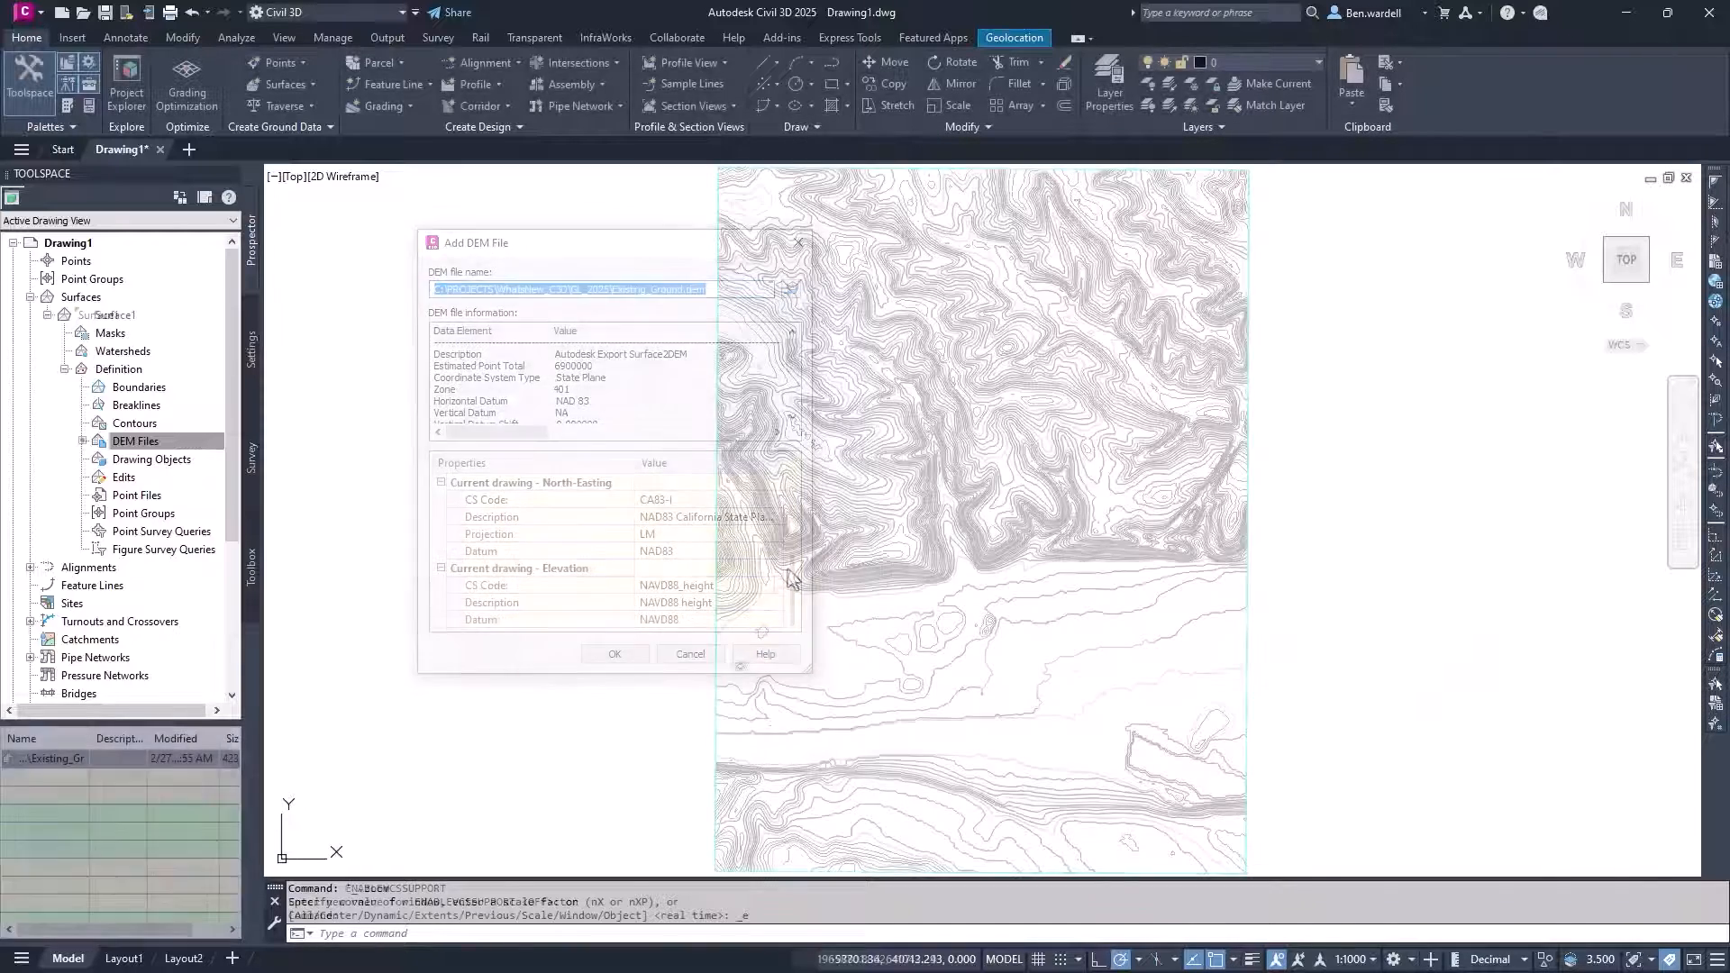
- Switch the basemap between Esri Imagery and Esri Streets styles
{"action": "left_click", "coordinate": [615, 653]}
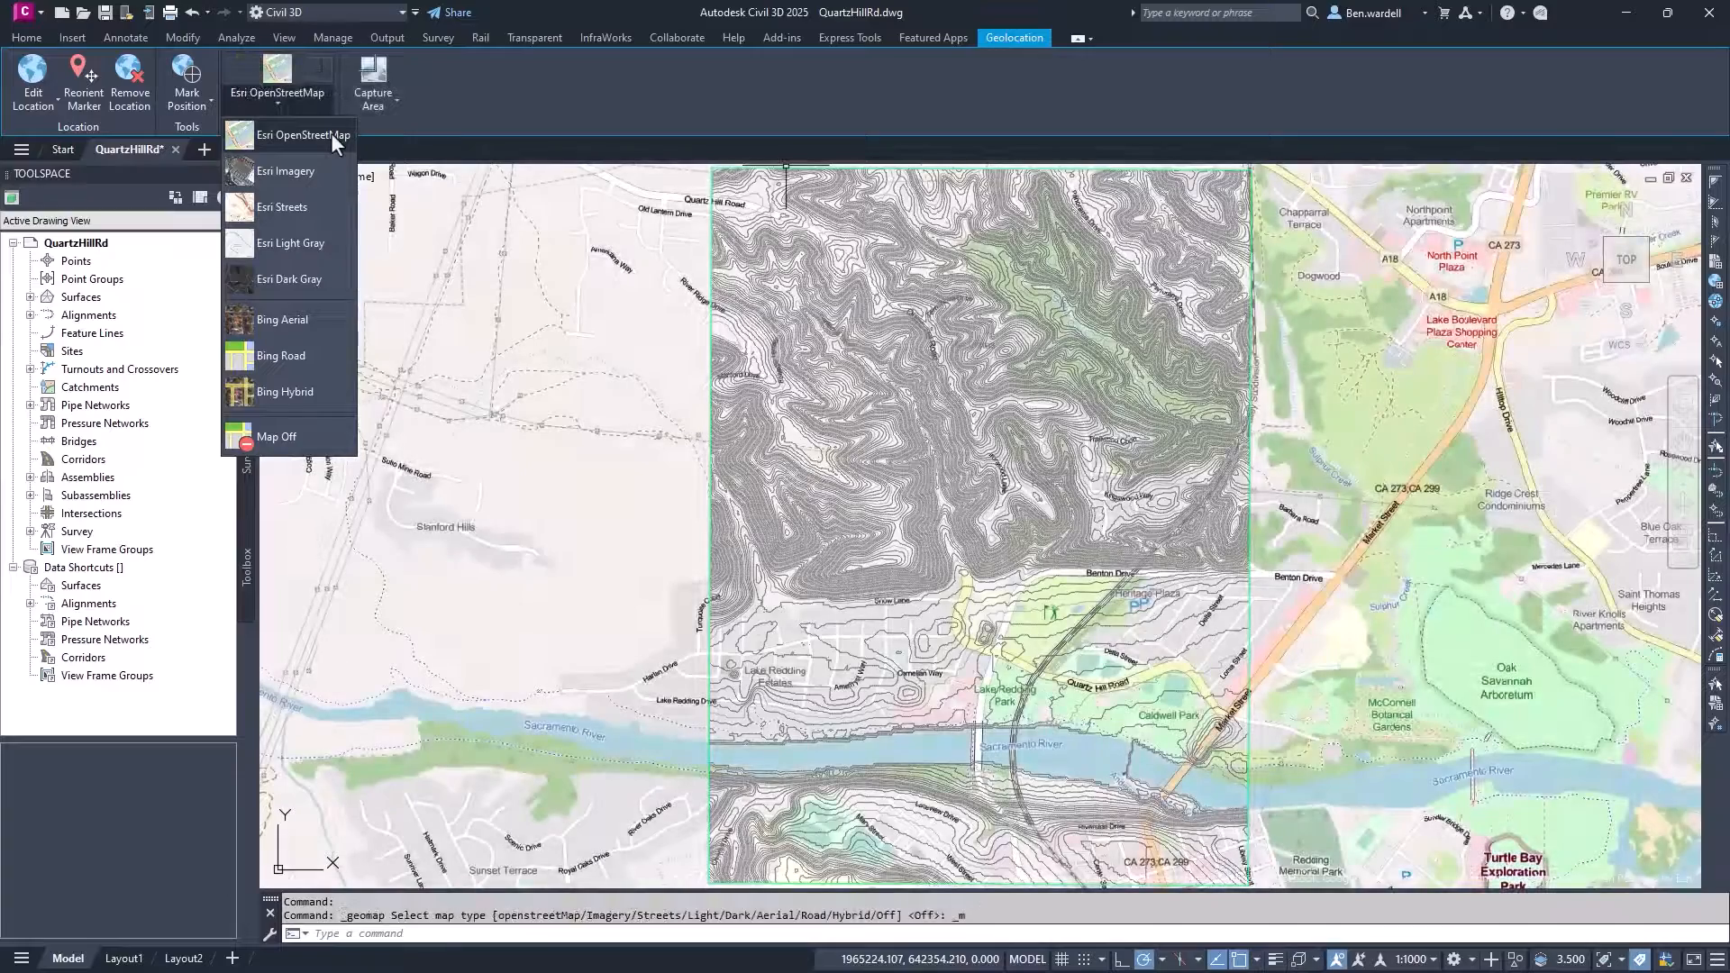
{"action": "left_click", "coordinate": [286, 171]}
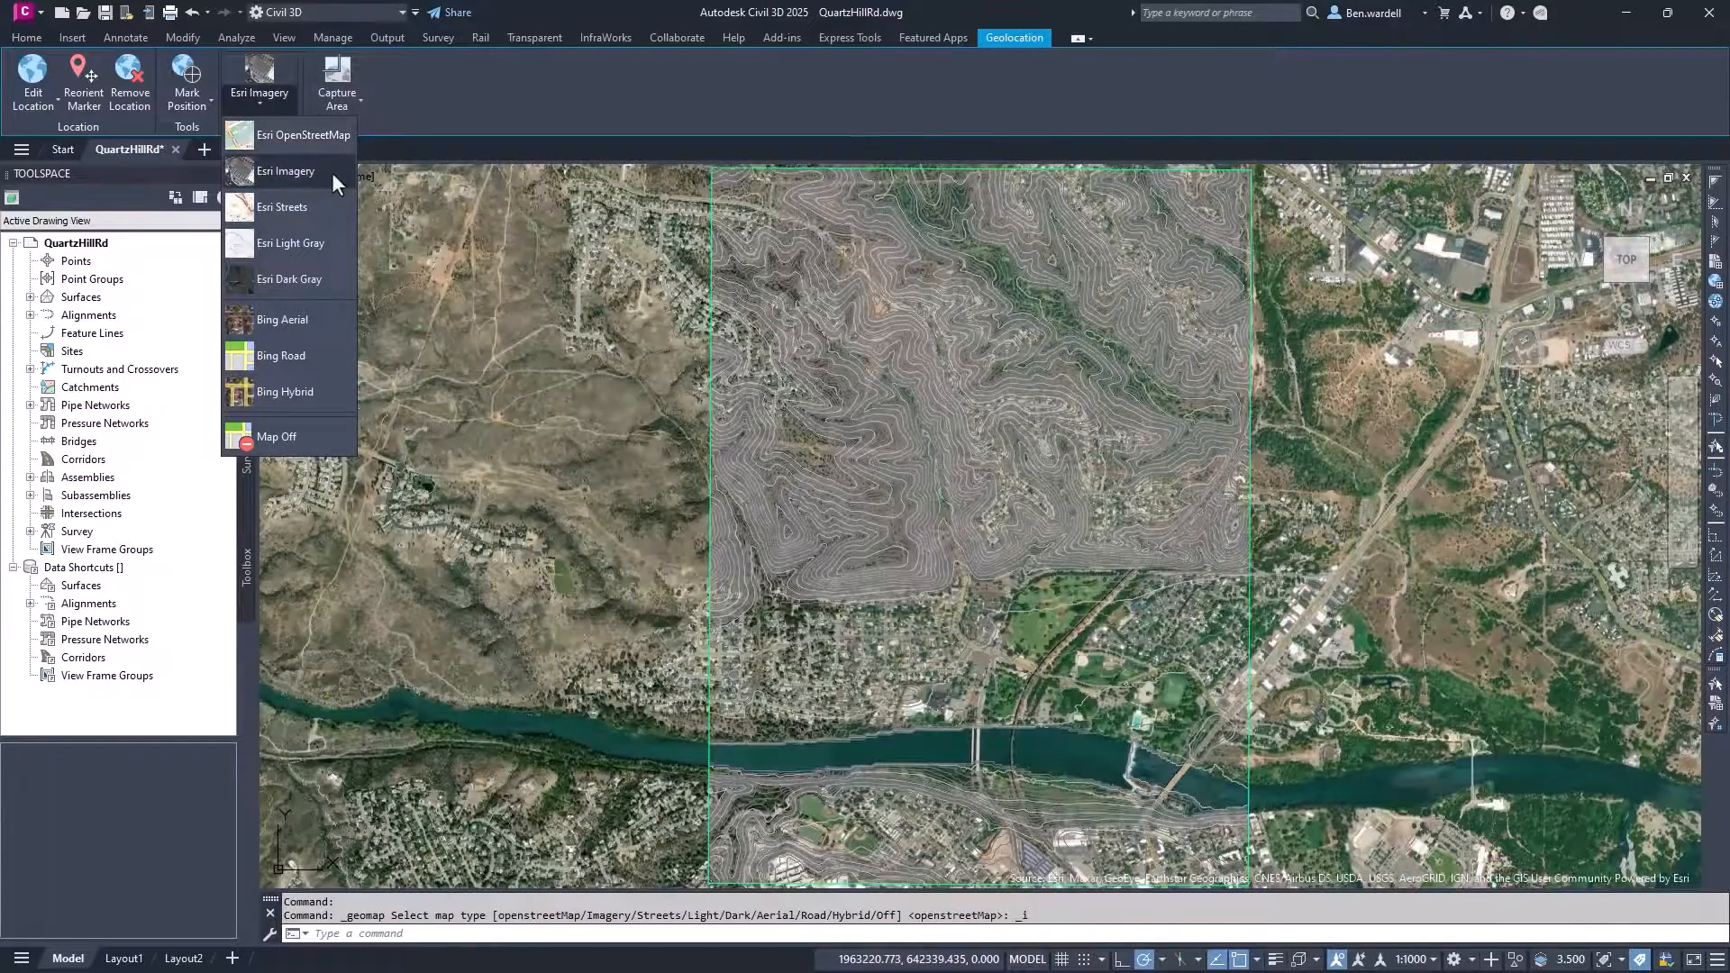
{"action": "left_click", "coordinate": [282, 208]}
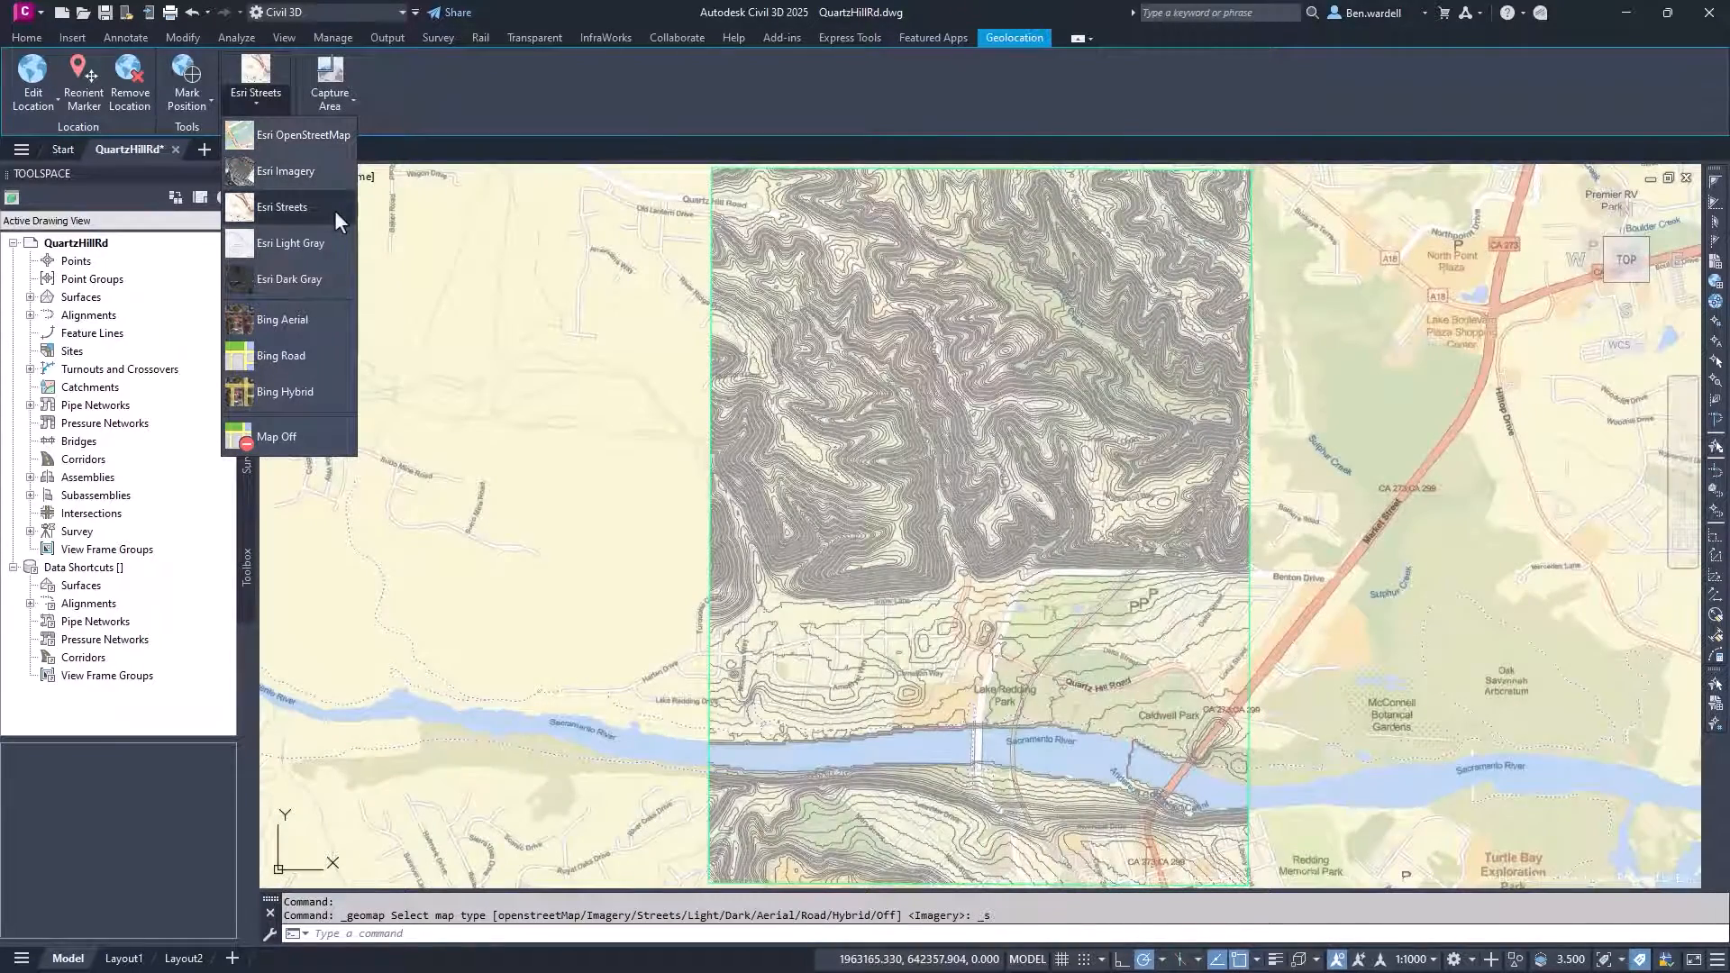
{"action": "left_click", "coordinate": [286, 172]}
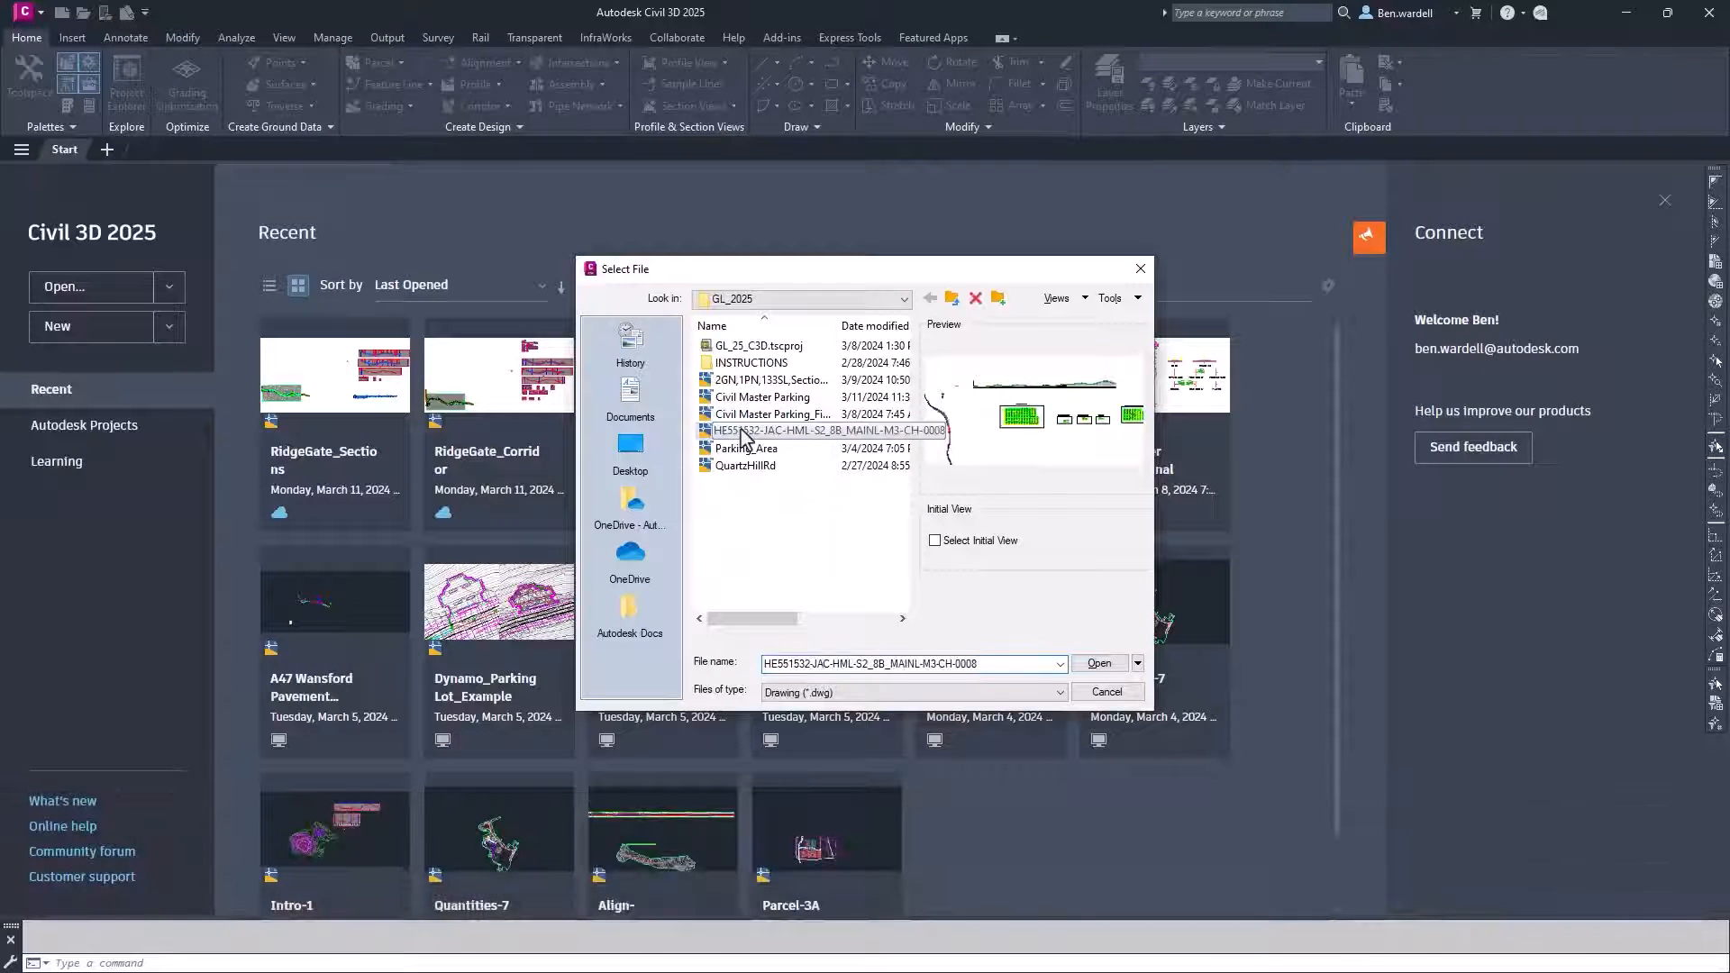
- Open HES51532-JAC-HML-S2_8B_MAINL-M3-CH-0008.dwg from the file dialog
{"action": "left_click", "coordinate": [1097, 664]}
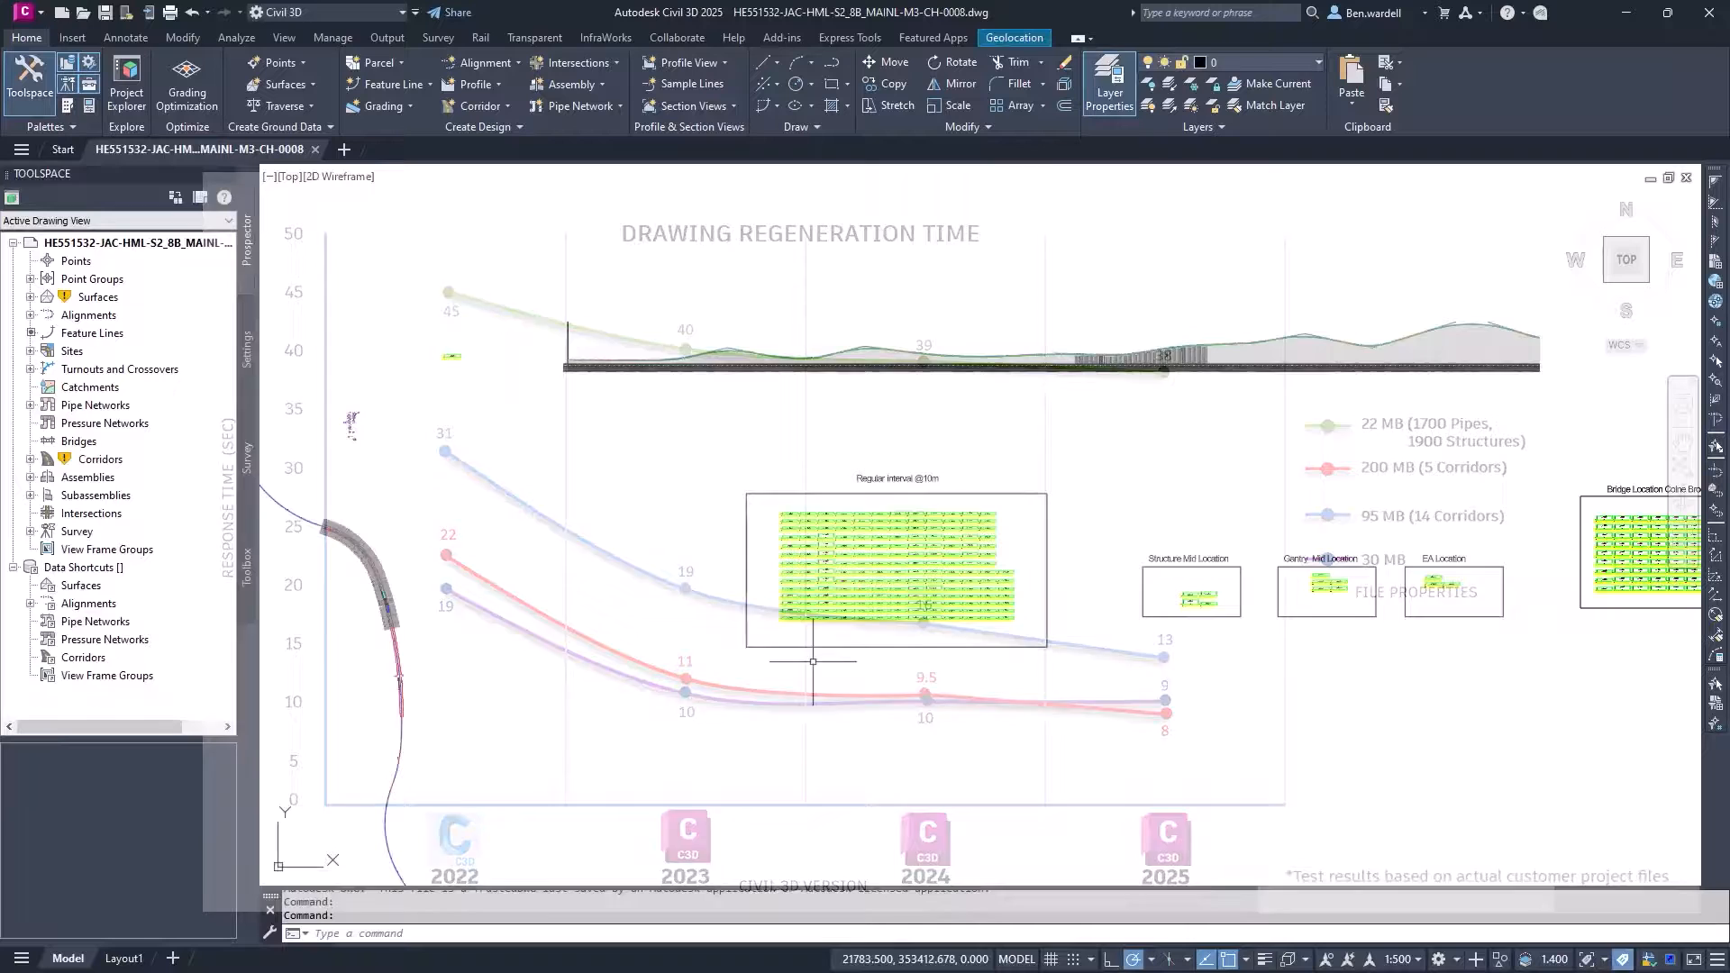
- Run Rebuild All on the Corridors collection in Prospector
{"action": "right_click", "coordinate": [99, 458]}
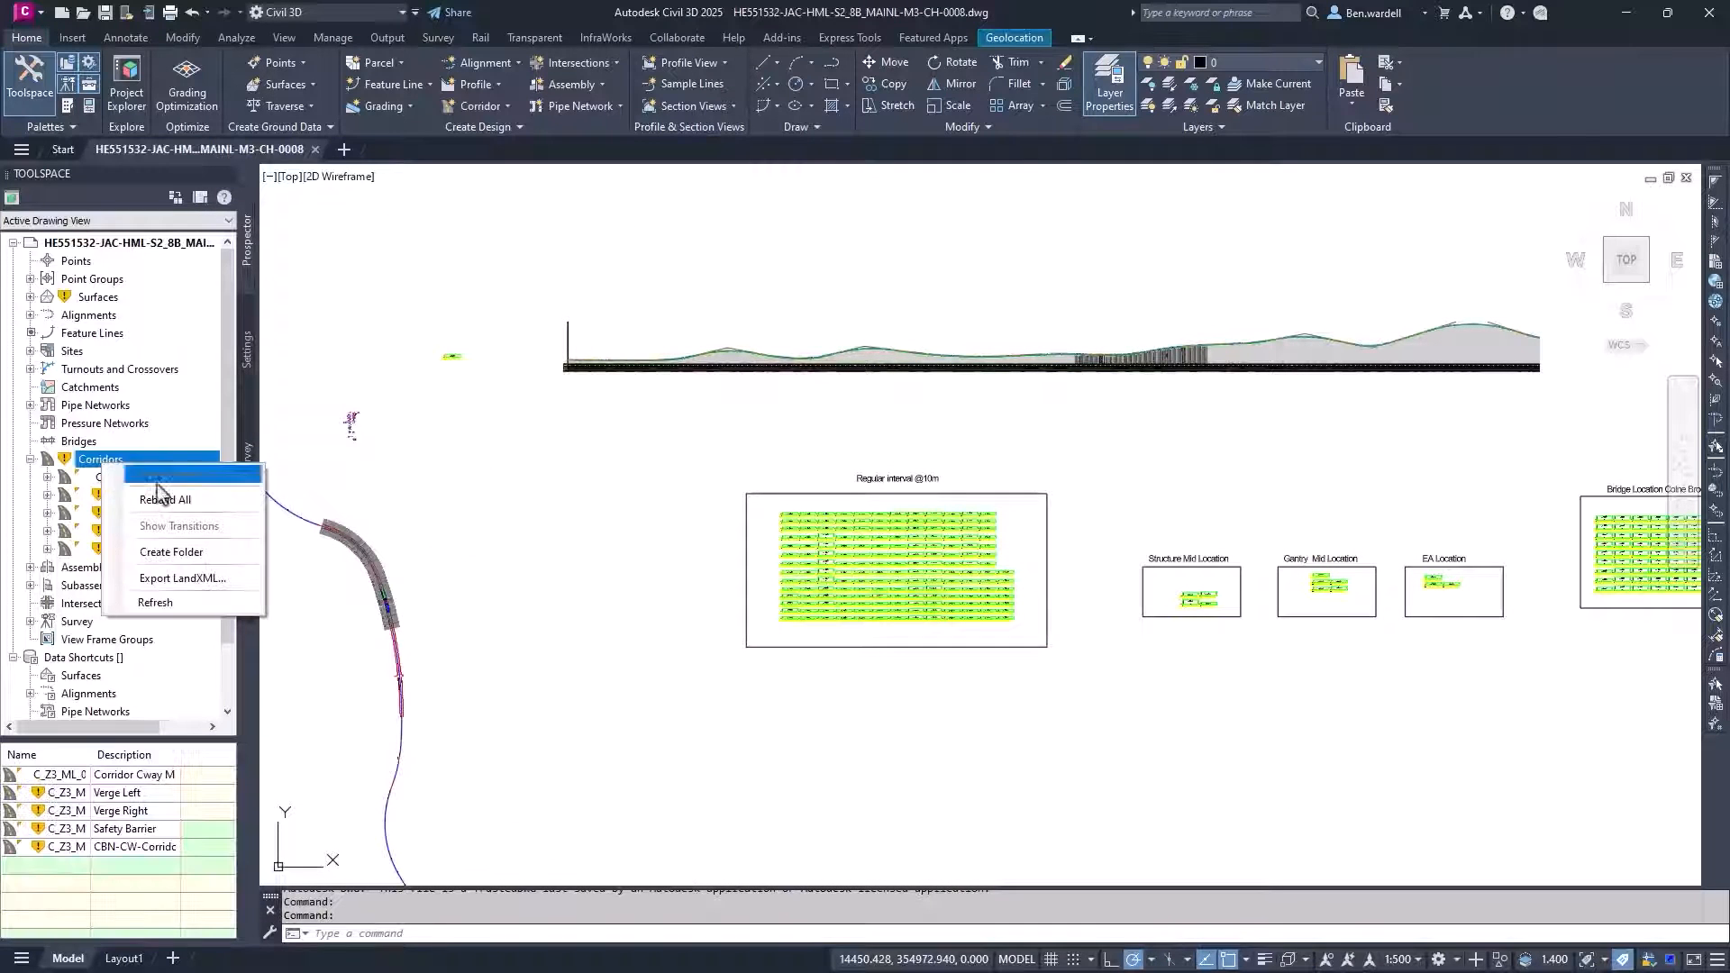
{"action": "left_click", "coordinate": [163, 499]}
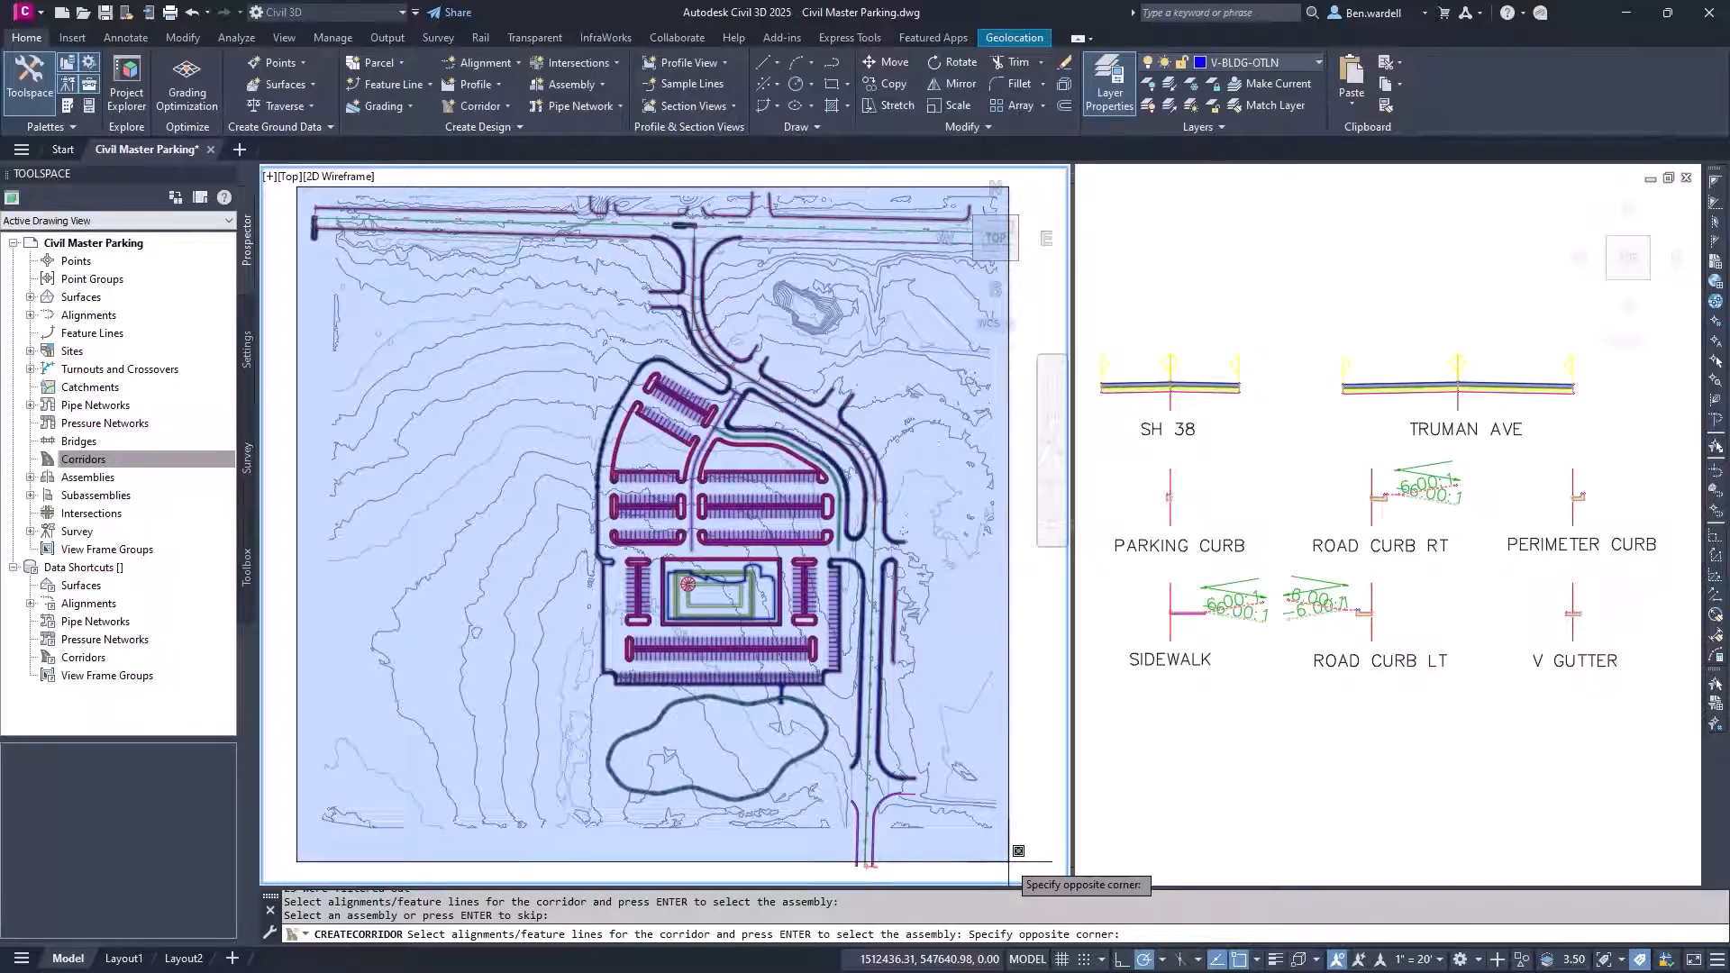
- Window-select the site's alignments and Parking Curb feature lines into the Road & Parking Area corridor
{"action": "left_click", "coordinate": [936, 692]}
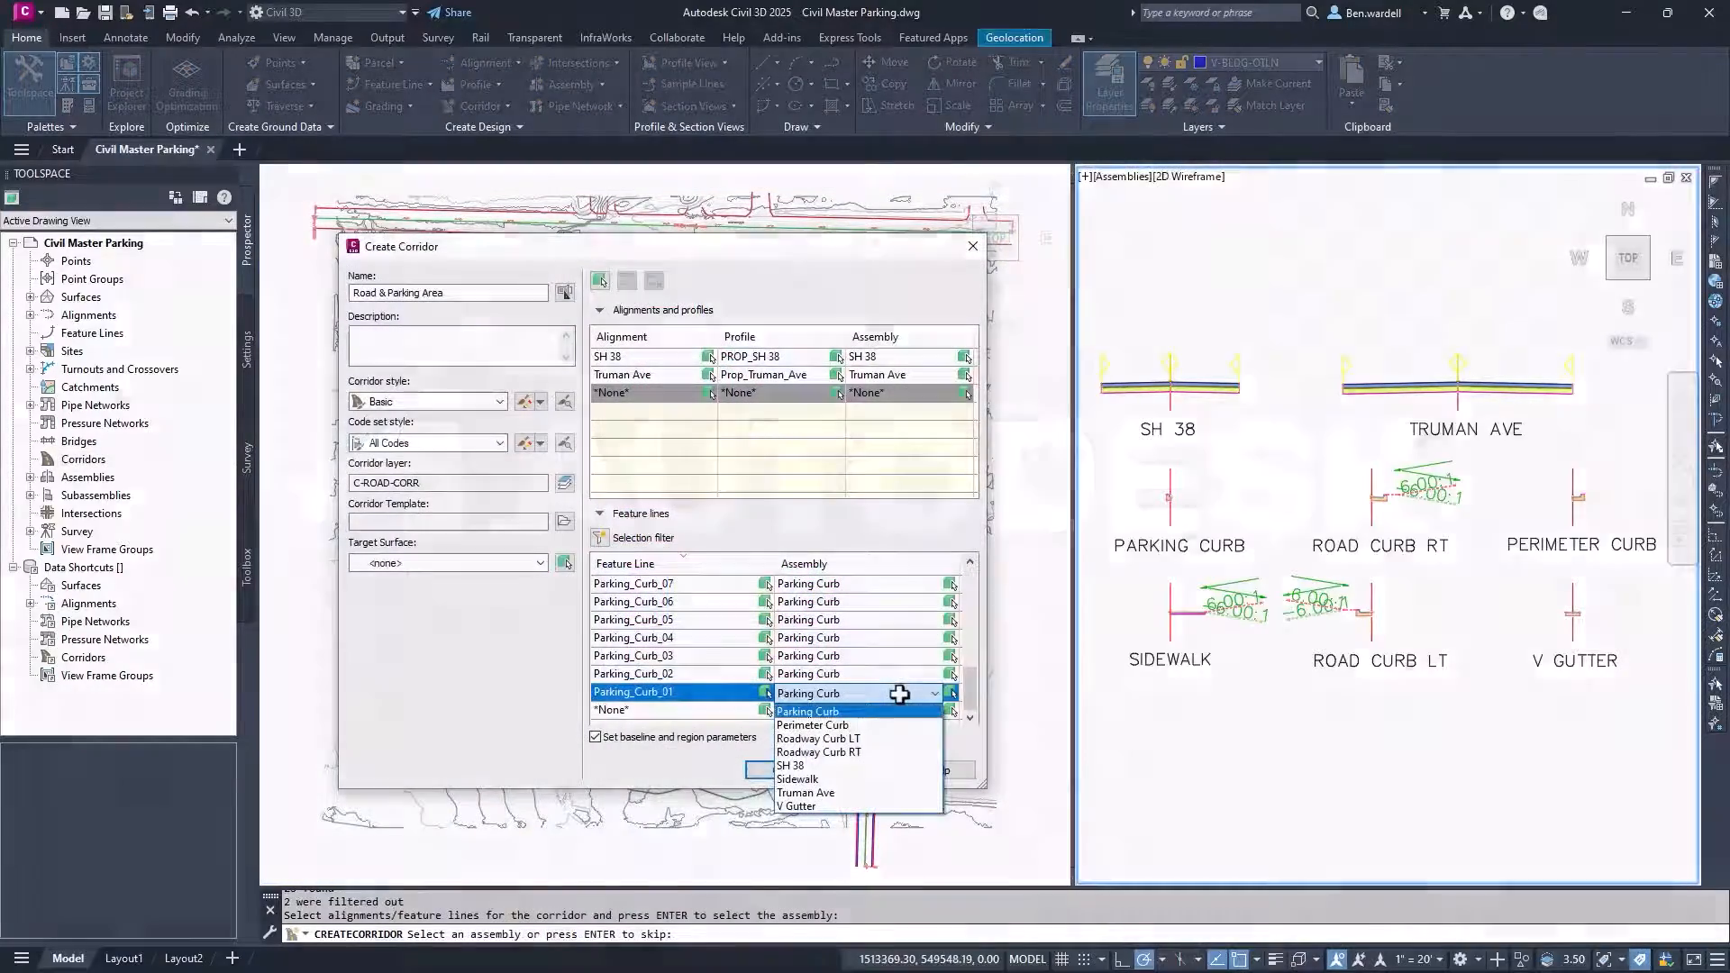